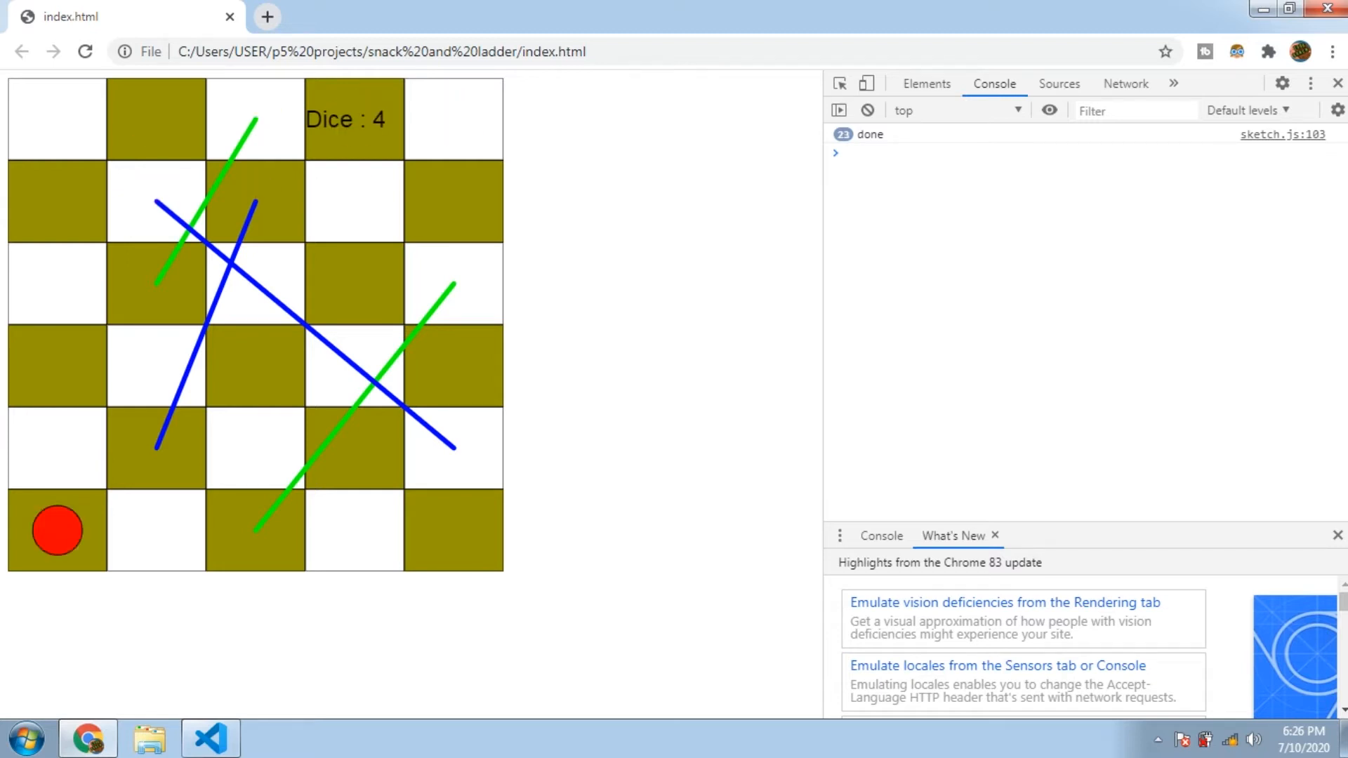
Switch from the running game in Chrome back to the Player class code in VS Code
click(209, 737)
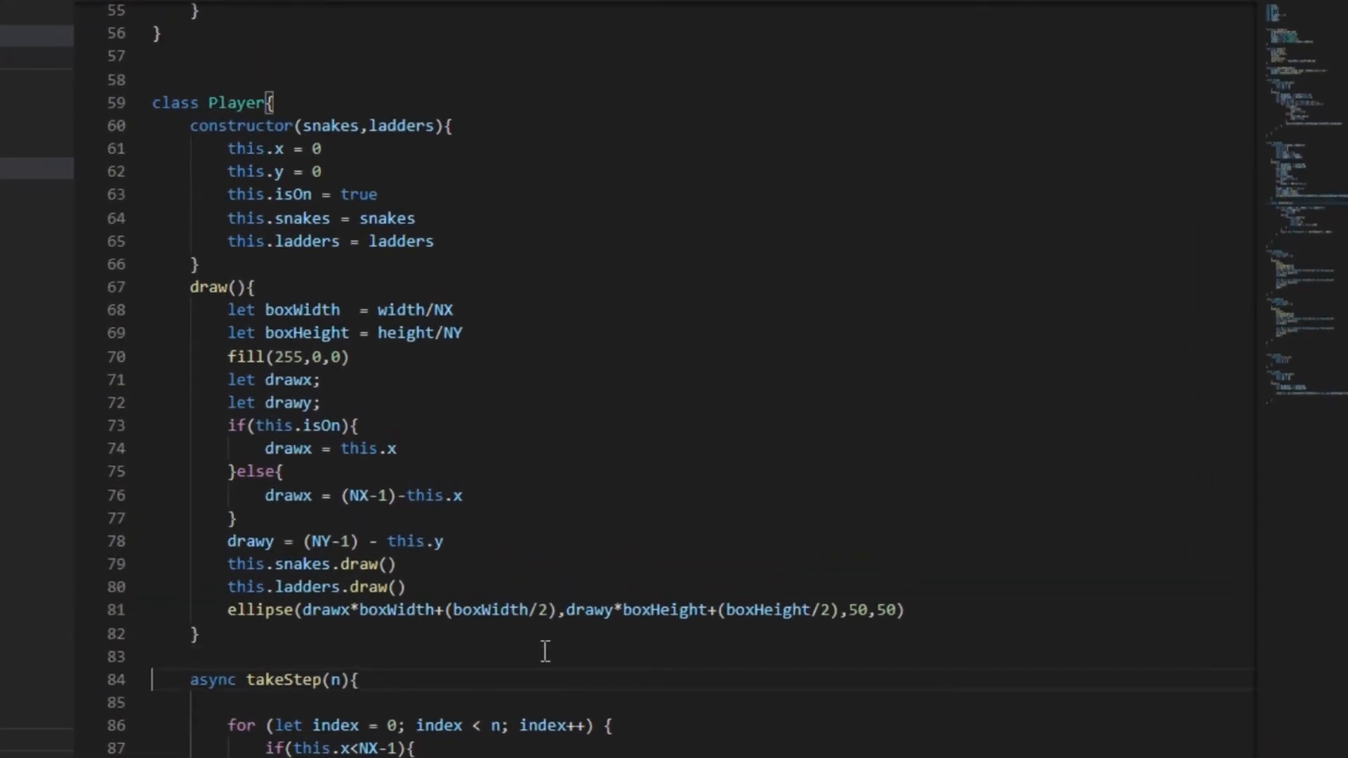
Add an if(this.x==4 && this.y==5) check after the ellipse call in Player.draw
scroll(down, 3)
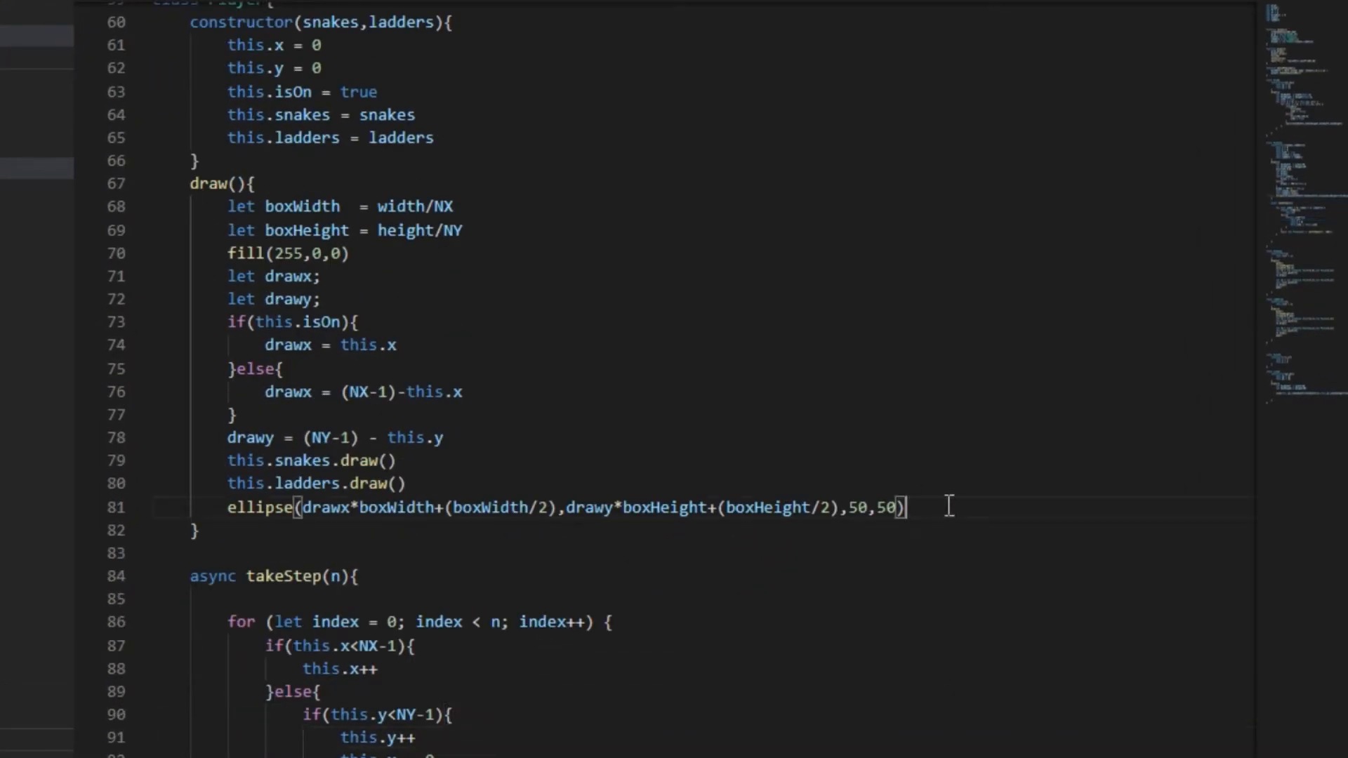
key(Enter)
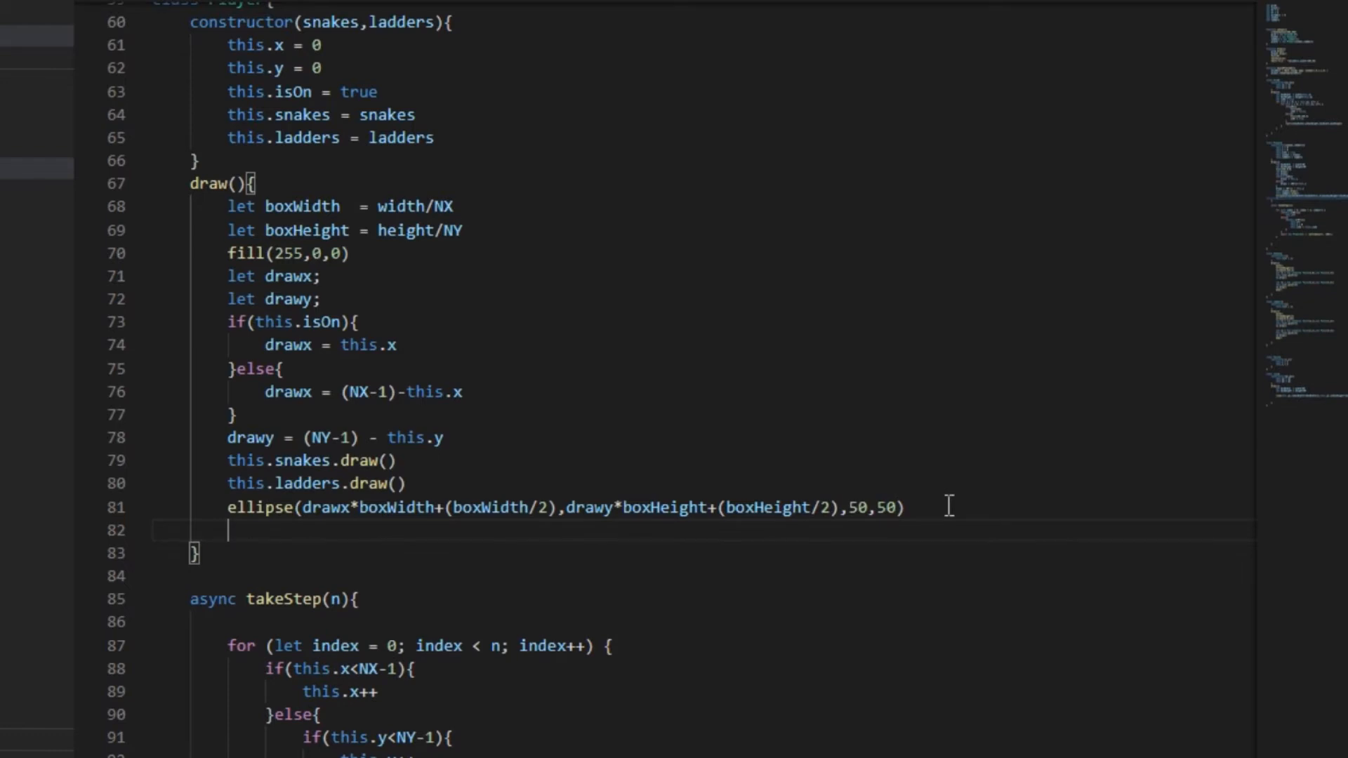
text(if()
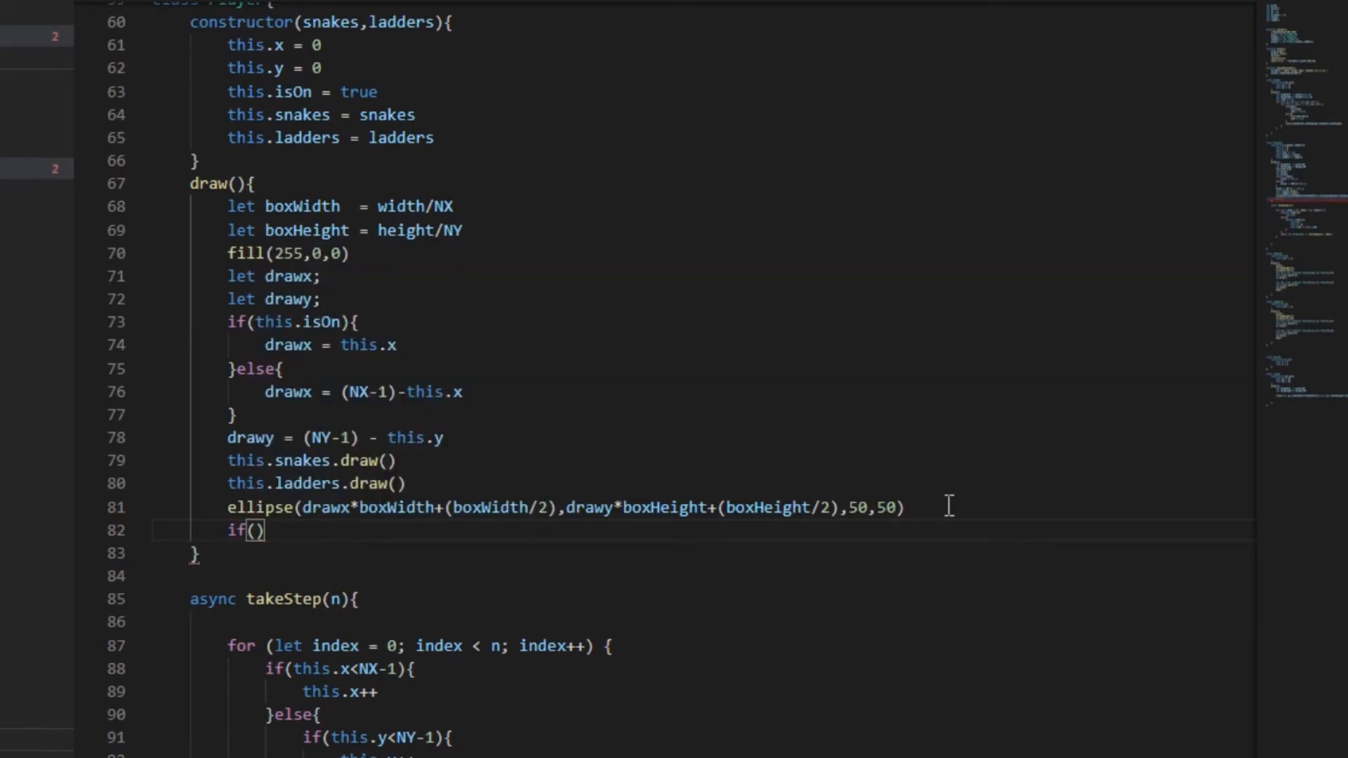
text({)
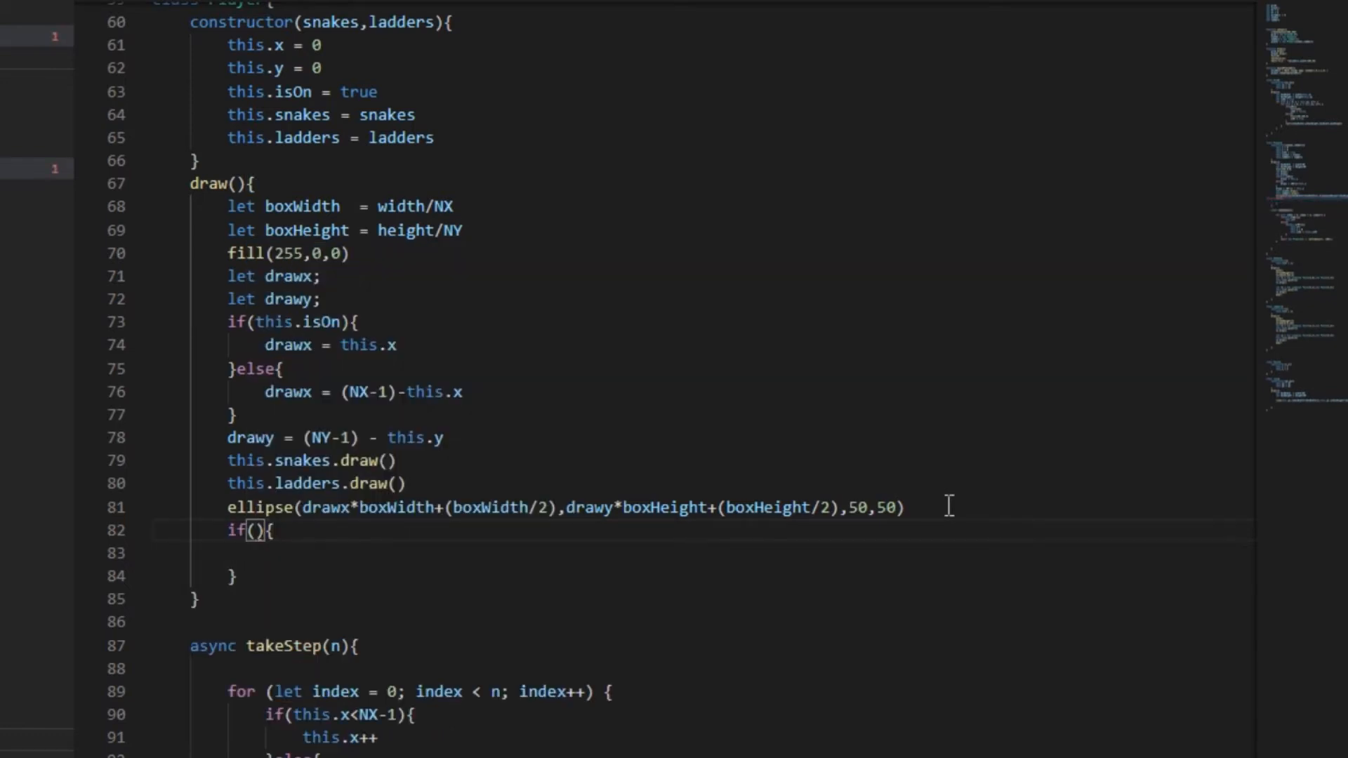
text(this)
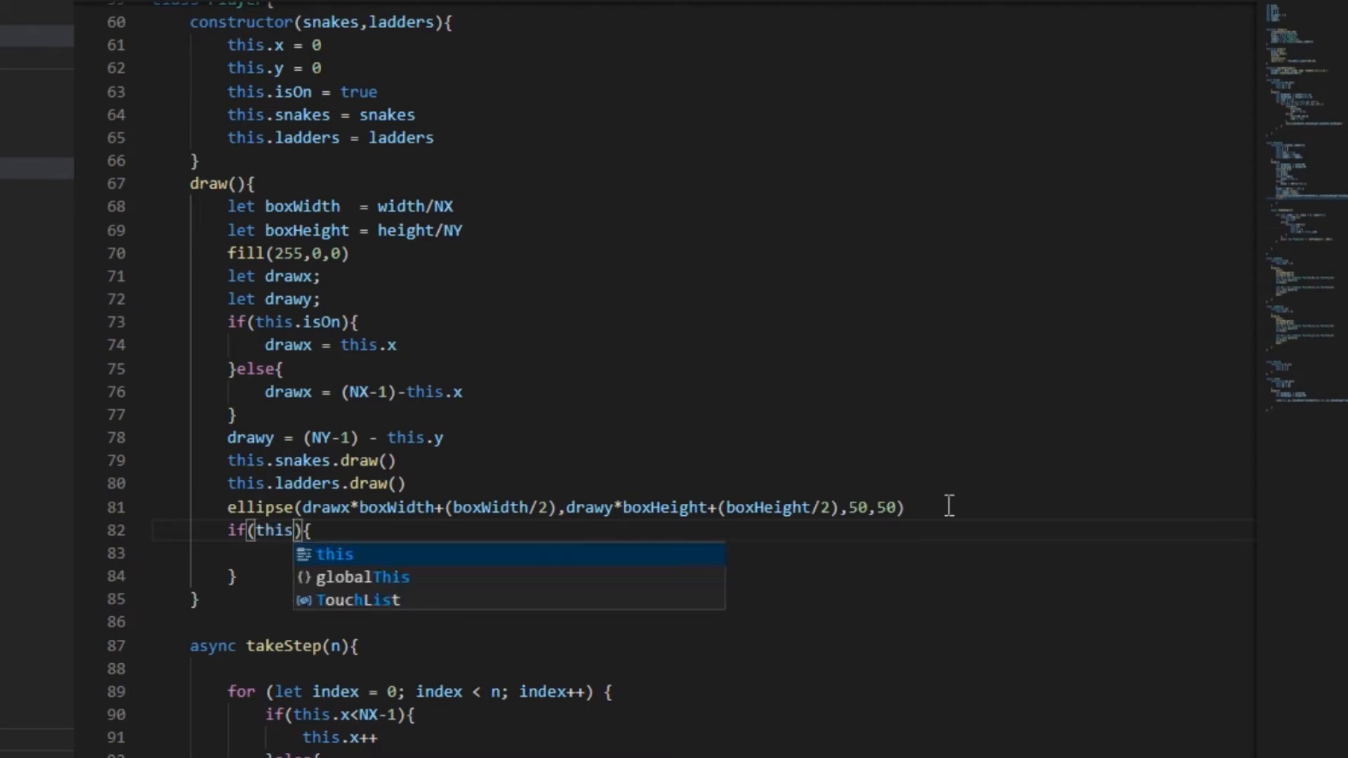
text(.x==)
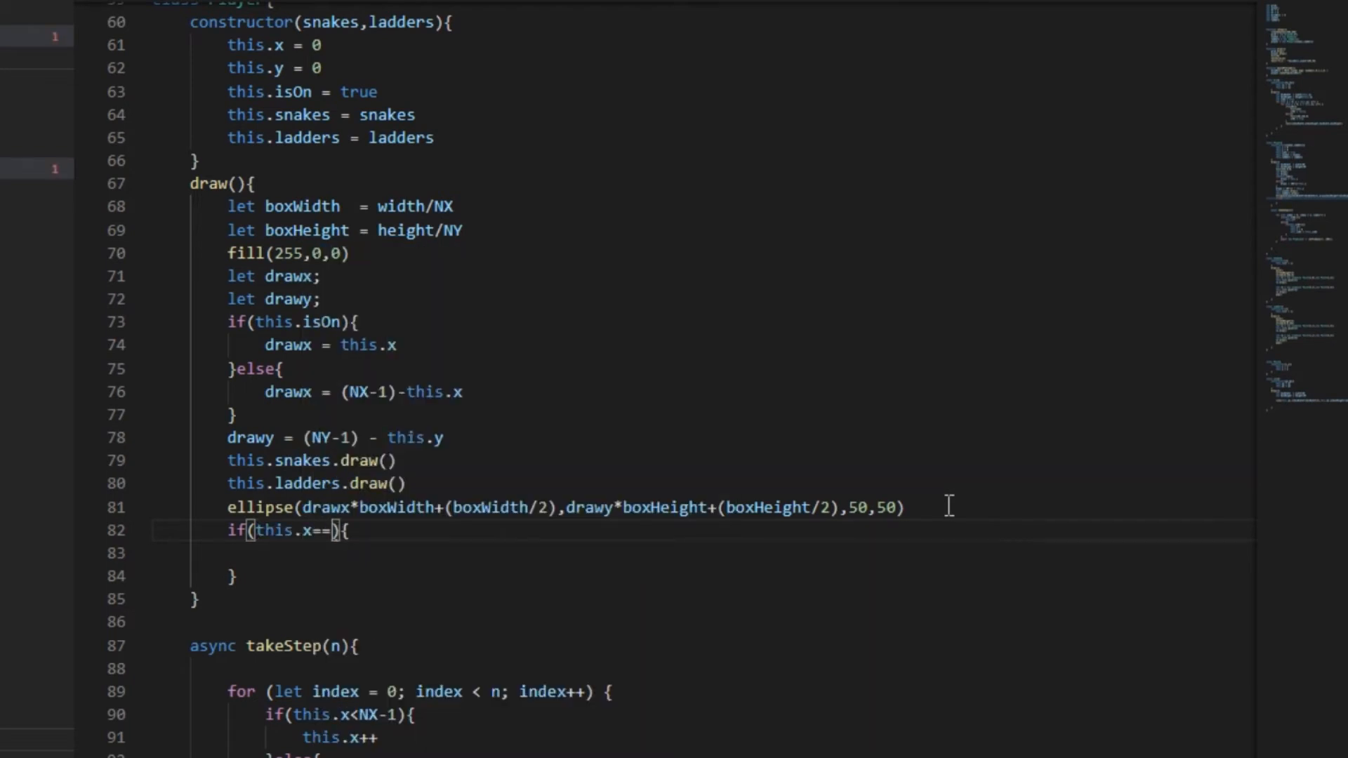
text(4 && this.y==5)
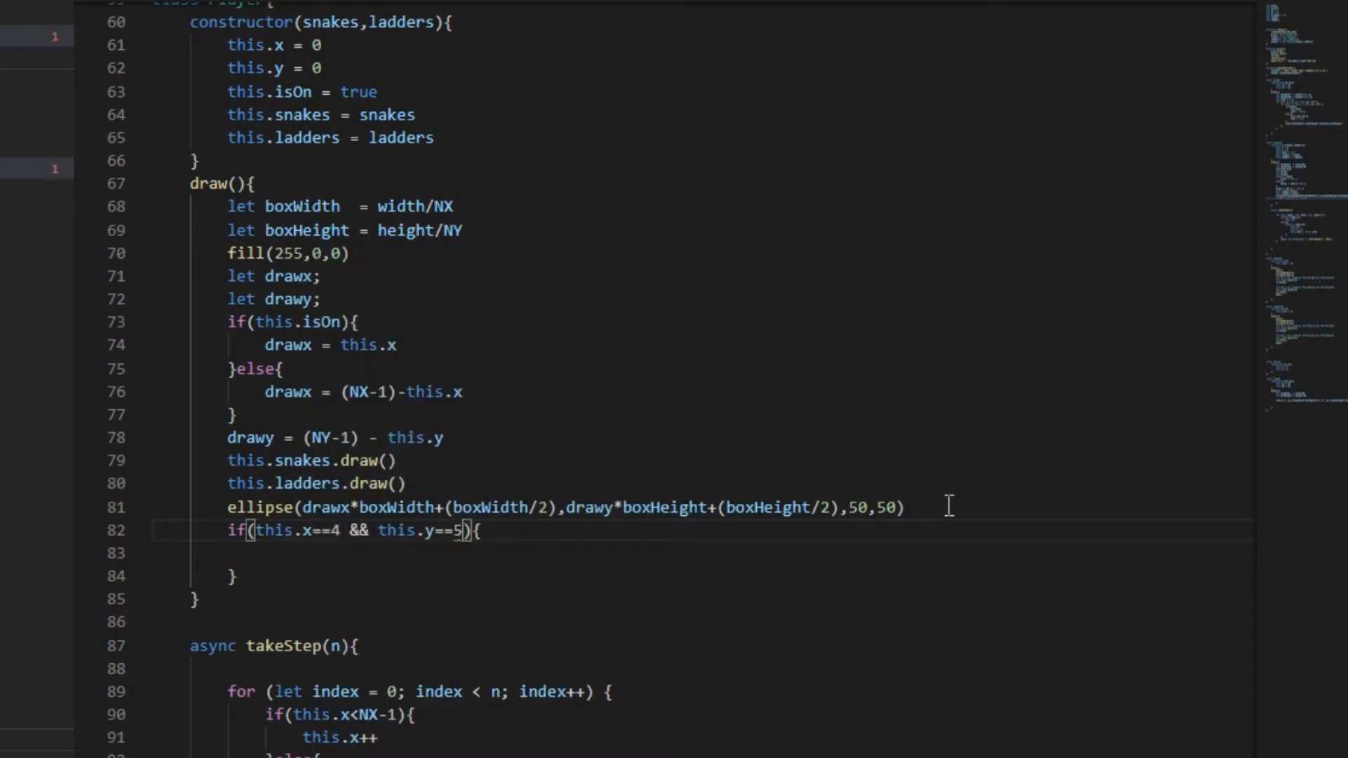
Fill the if body with this.x = 0, this.y = 0, this.isOn = true and recheck the game in Chrome
click(85, 737)
text(this.)
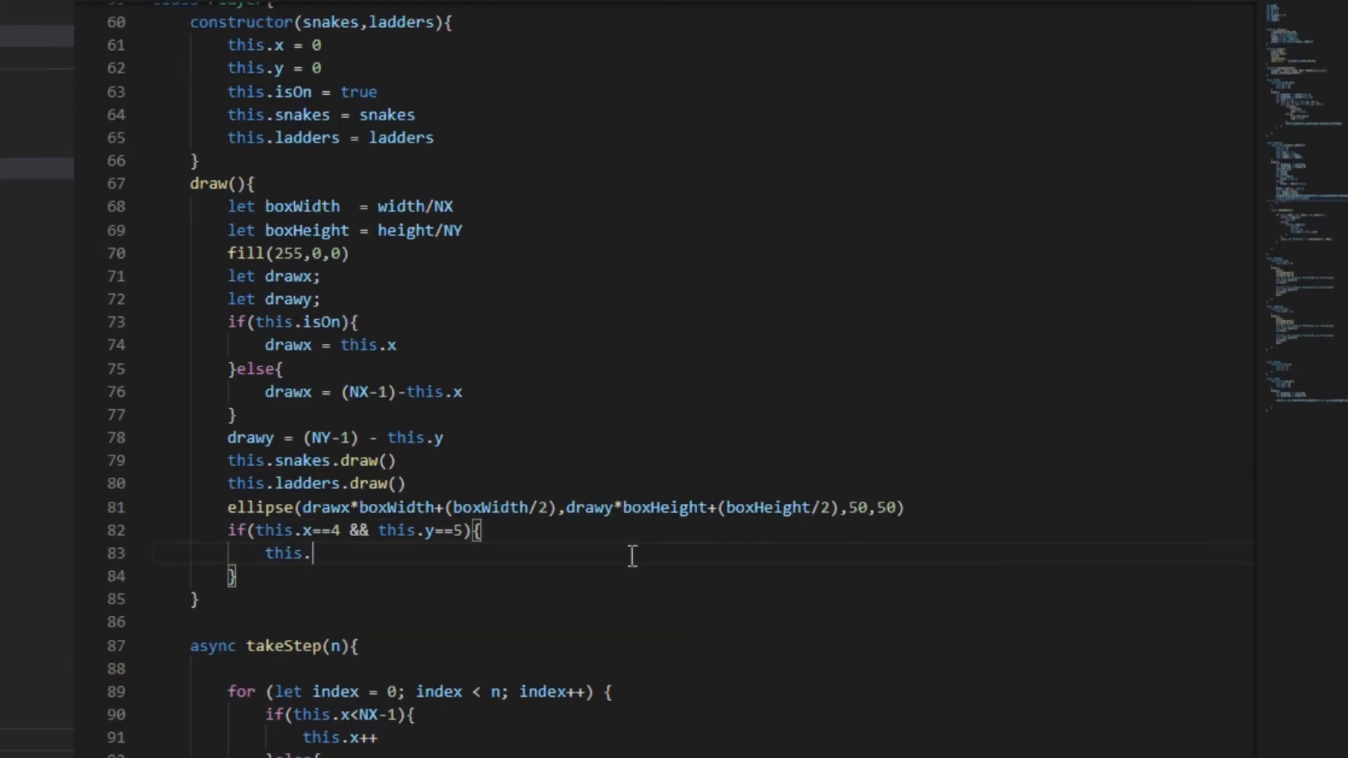
text(x = 0)
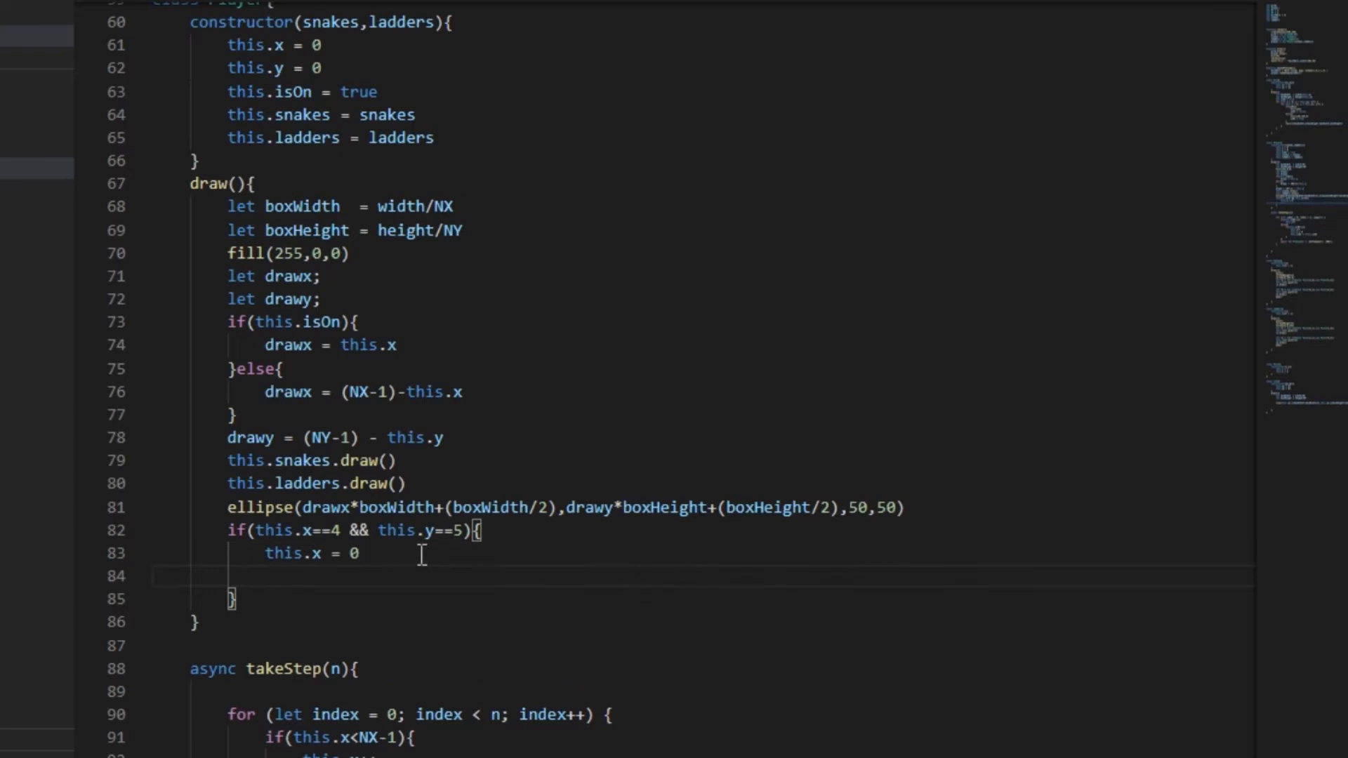
text(this.y = 0)
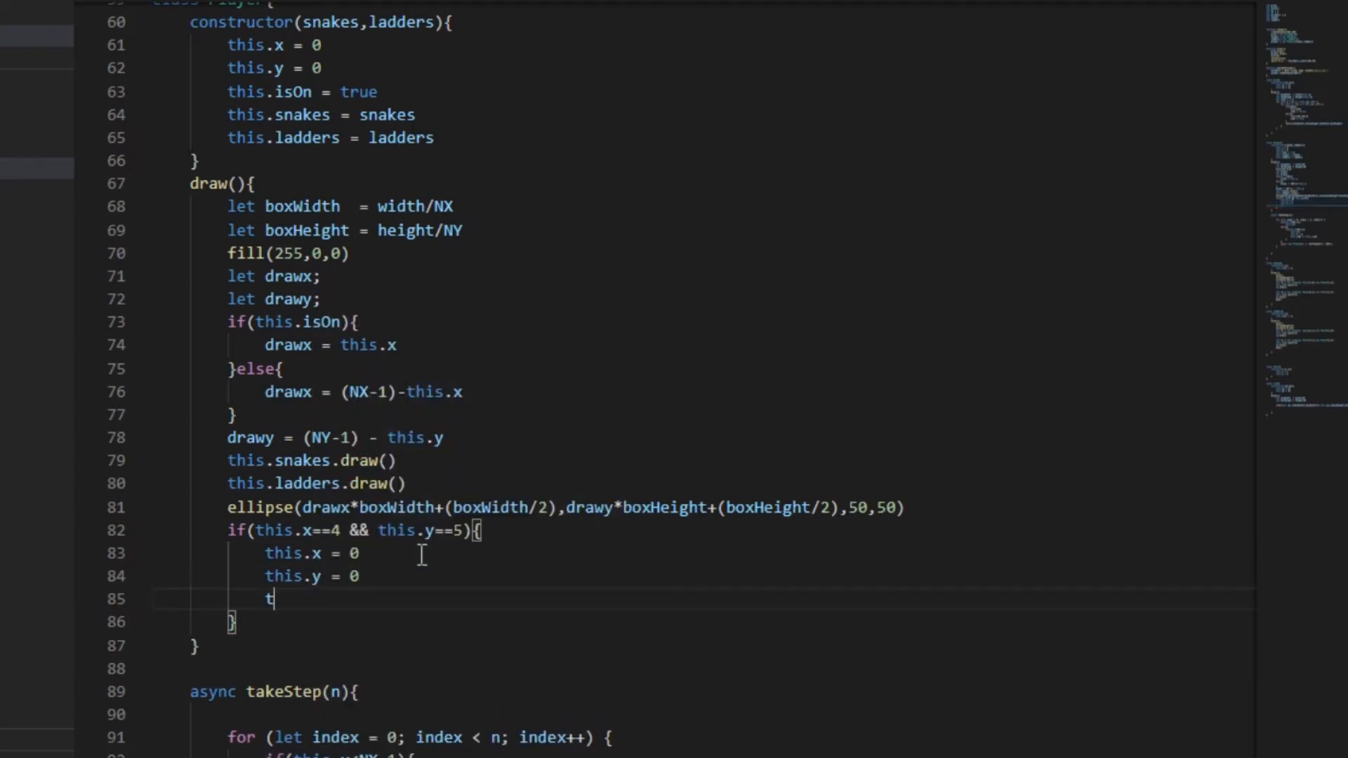
text(his.isOn = true)
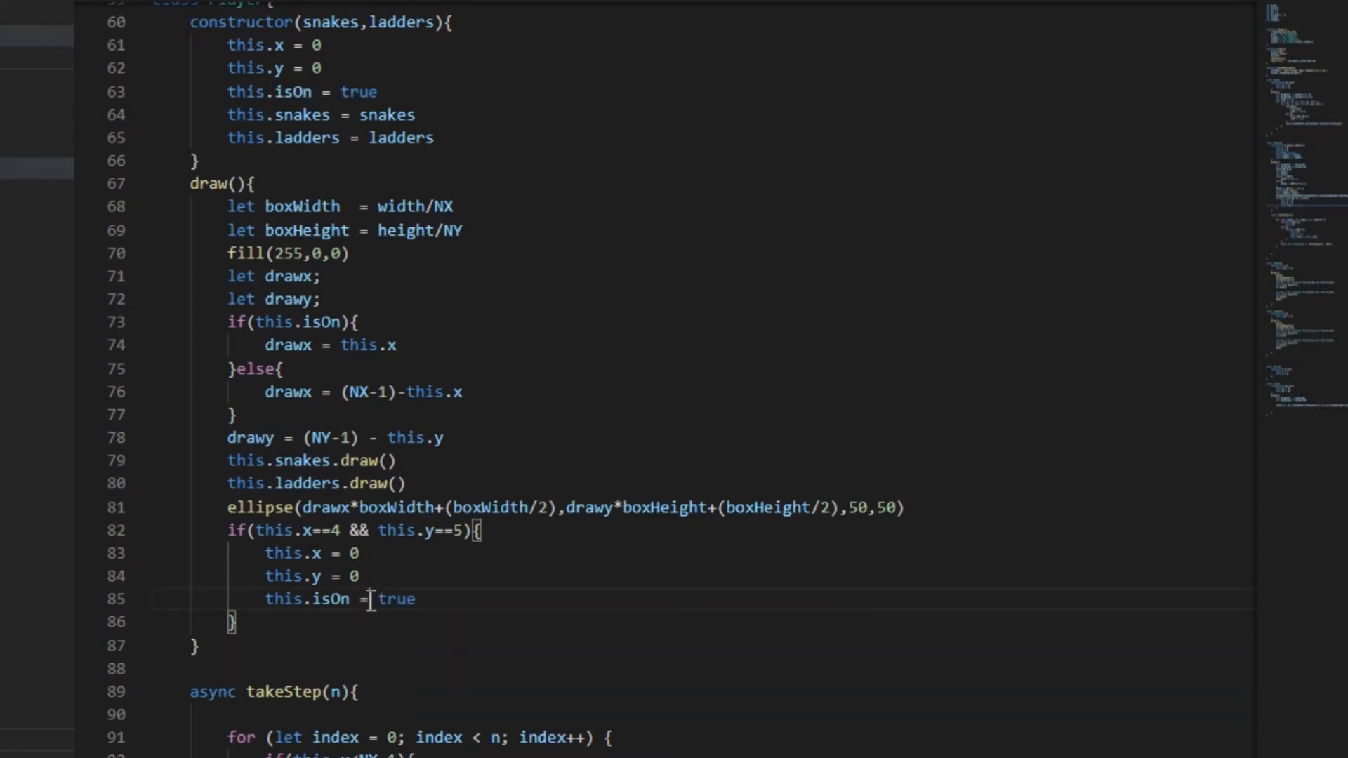
key(alt+tab)
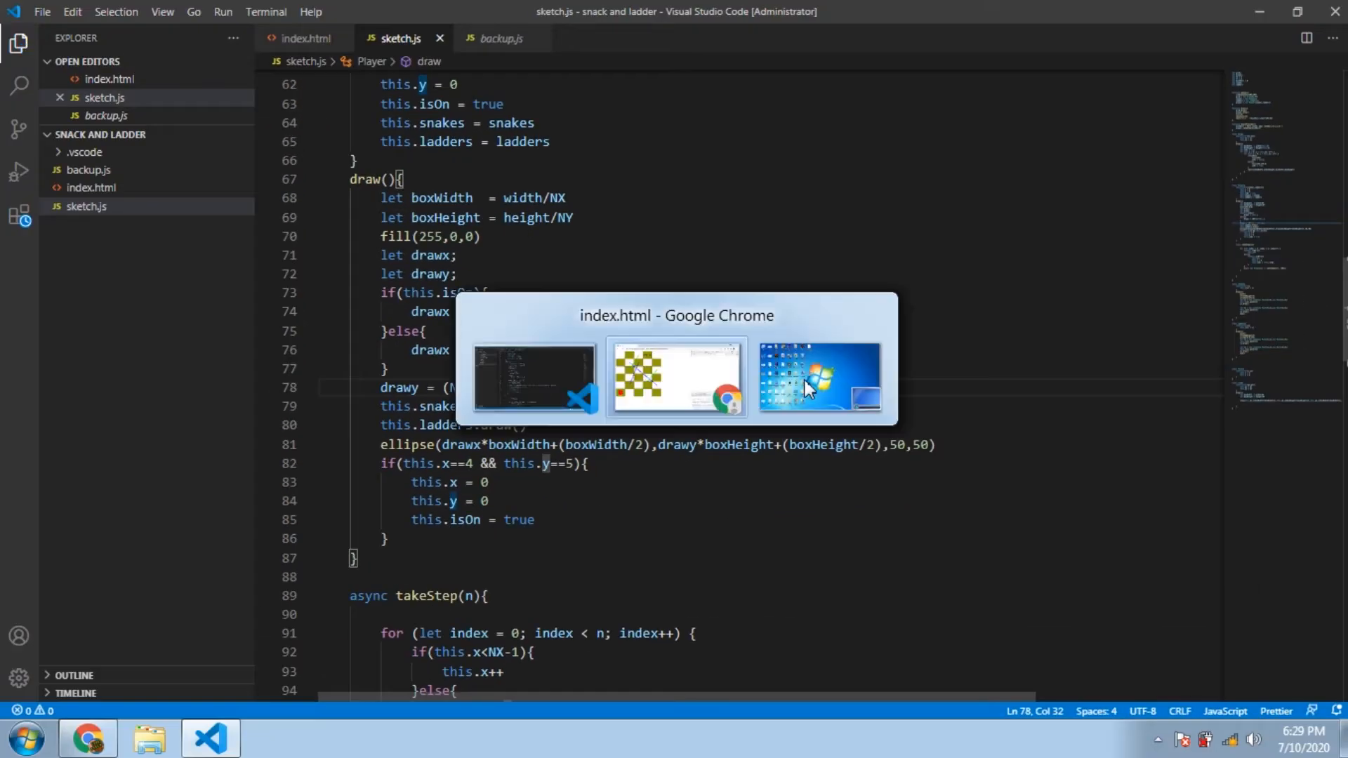
click(676, 378)
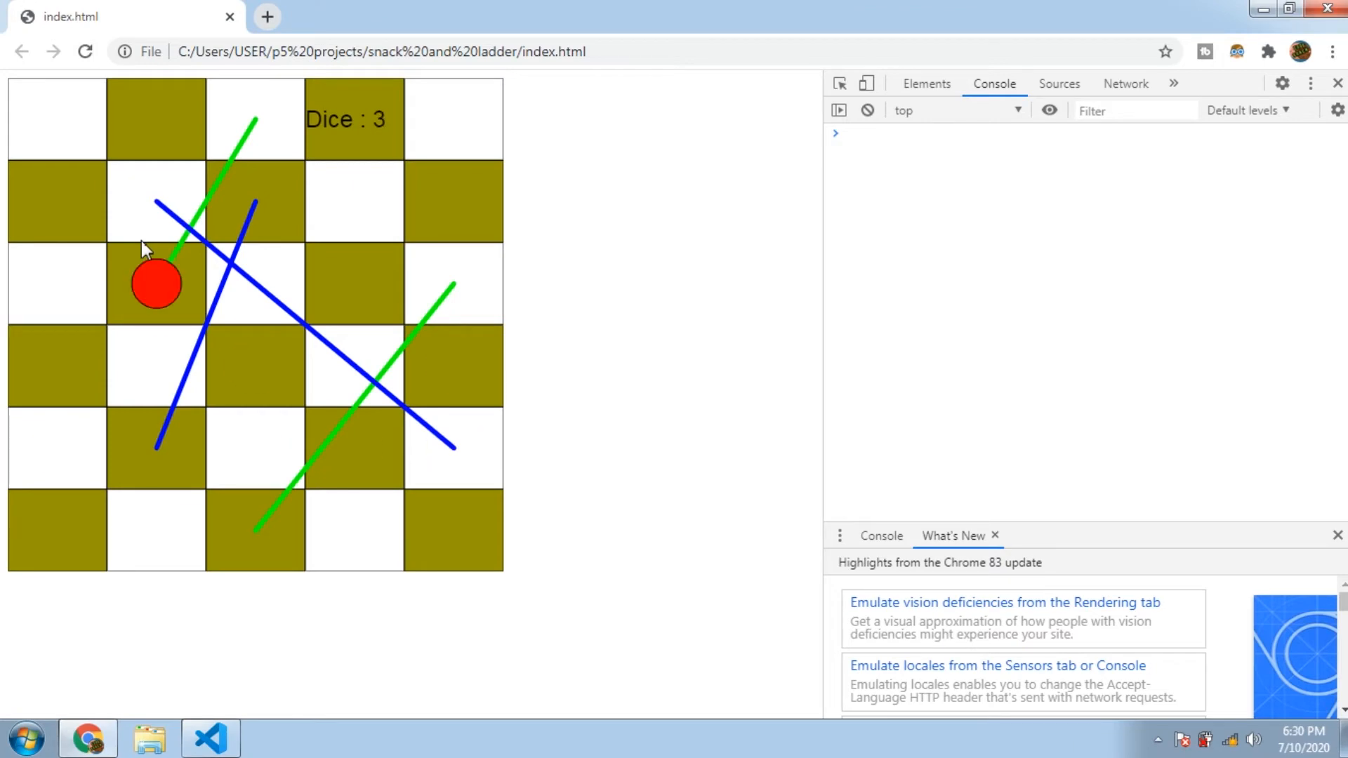
click(209, 737)
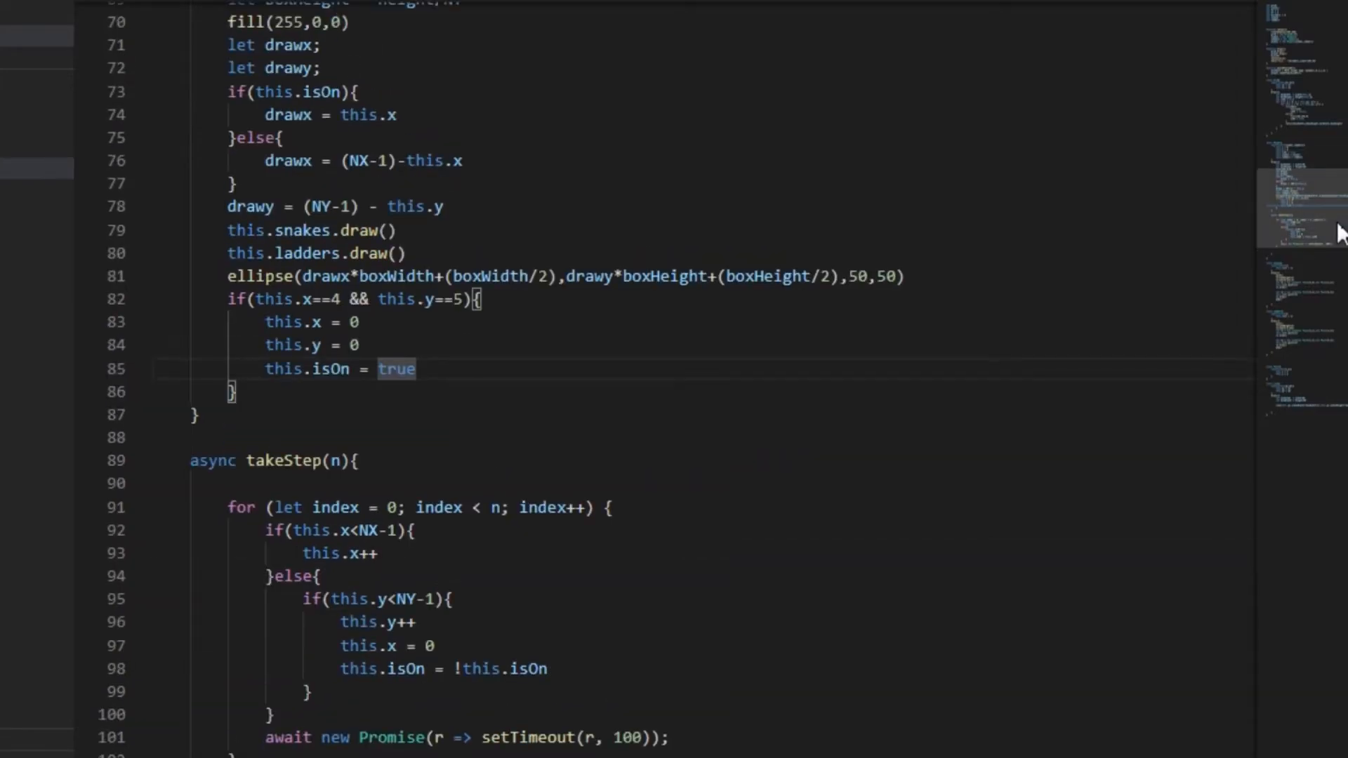
Select the drawx/drawy calculation lines in draw() to copy into takeStep after its loop
scroll(down, 3)
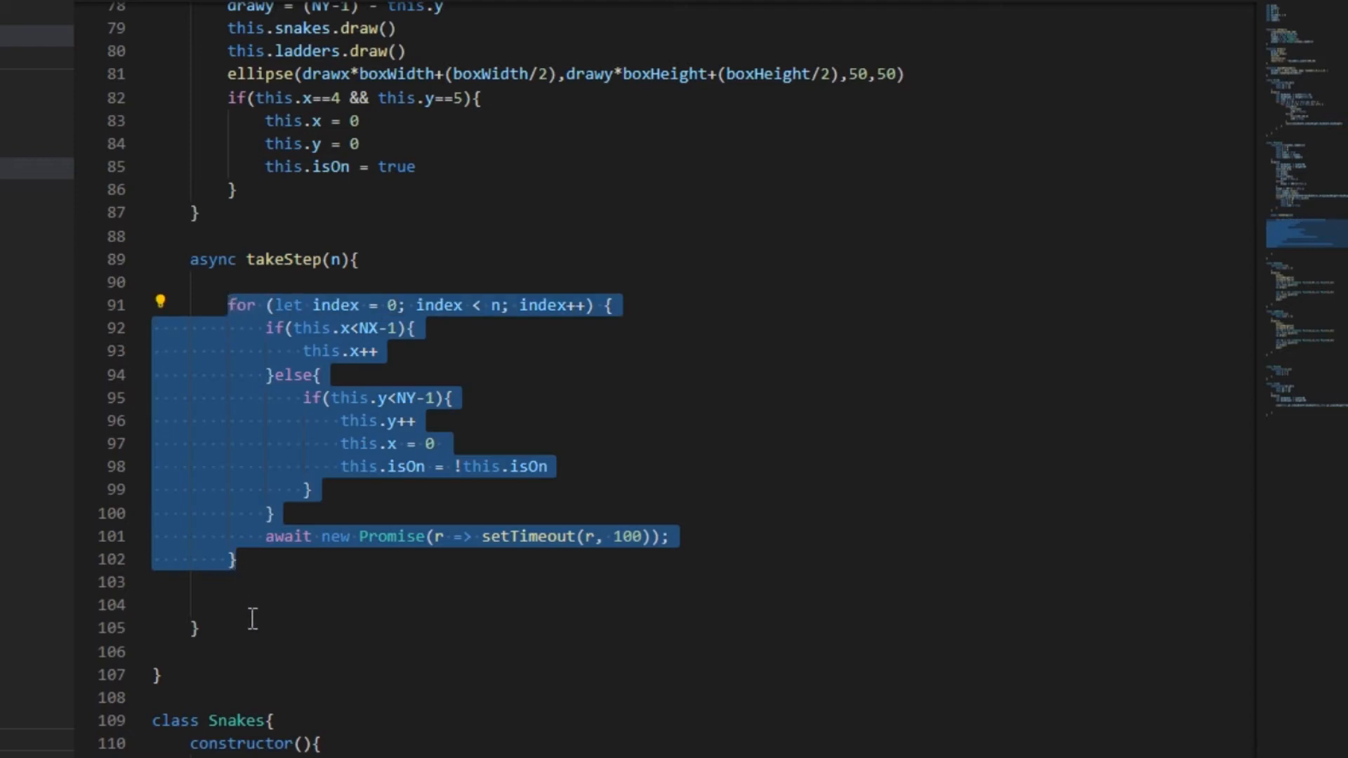
click(274, 582)
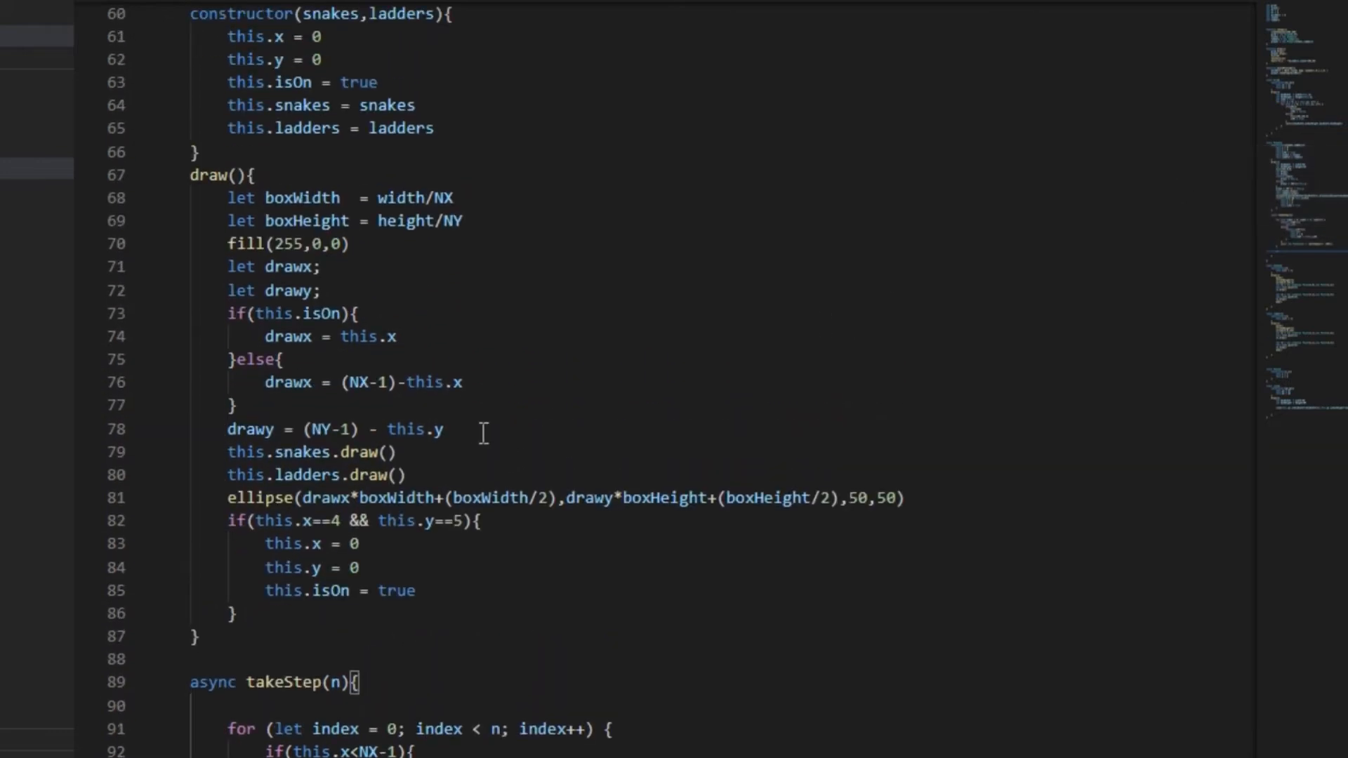
drag(226, 267, 445, 429)
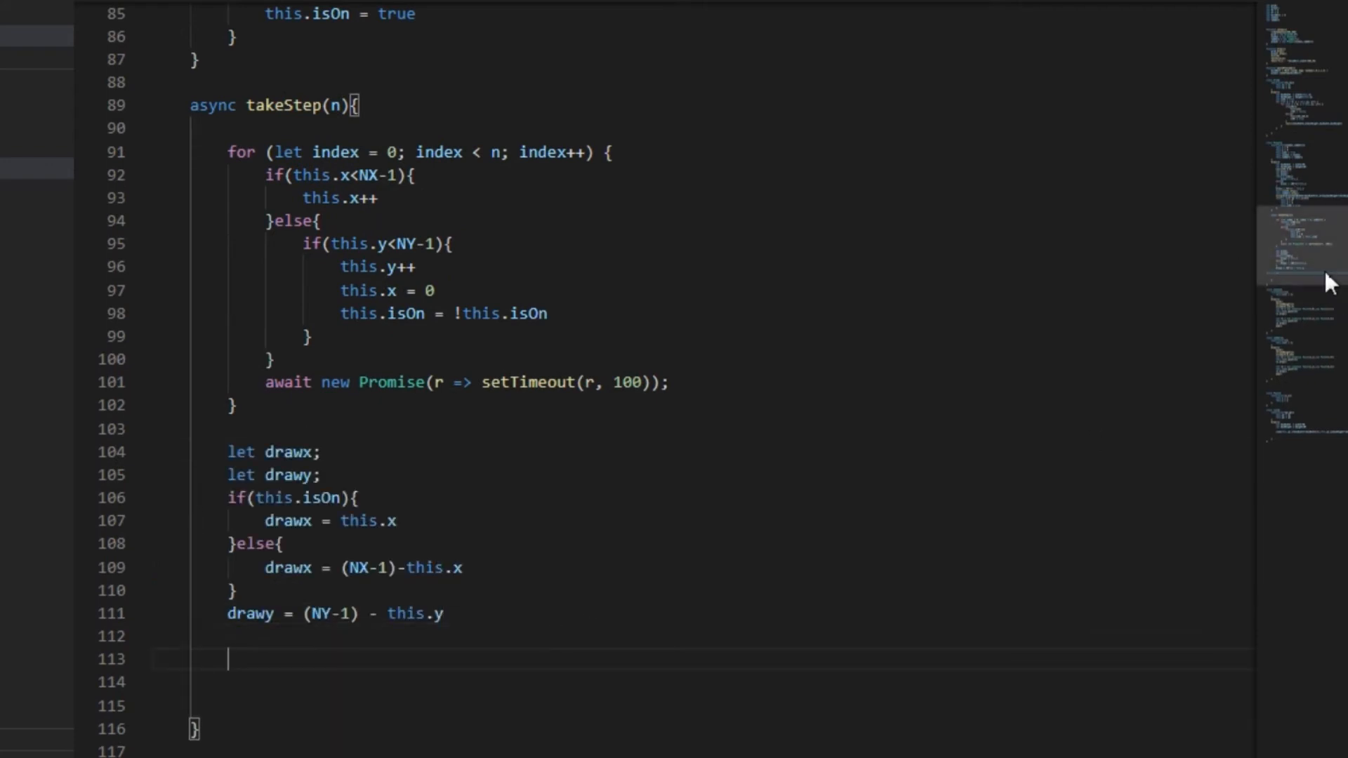
Begin a this.snakes.list.forEach loop in takeStep and check the Snakes class below
text(this.)
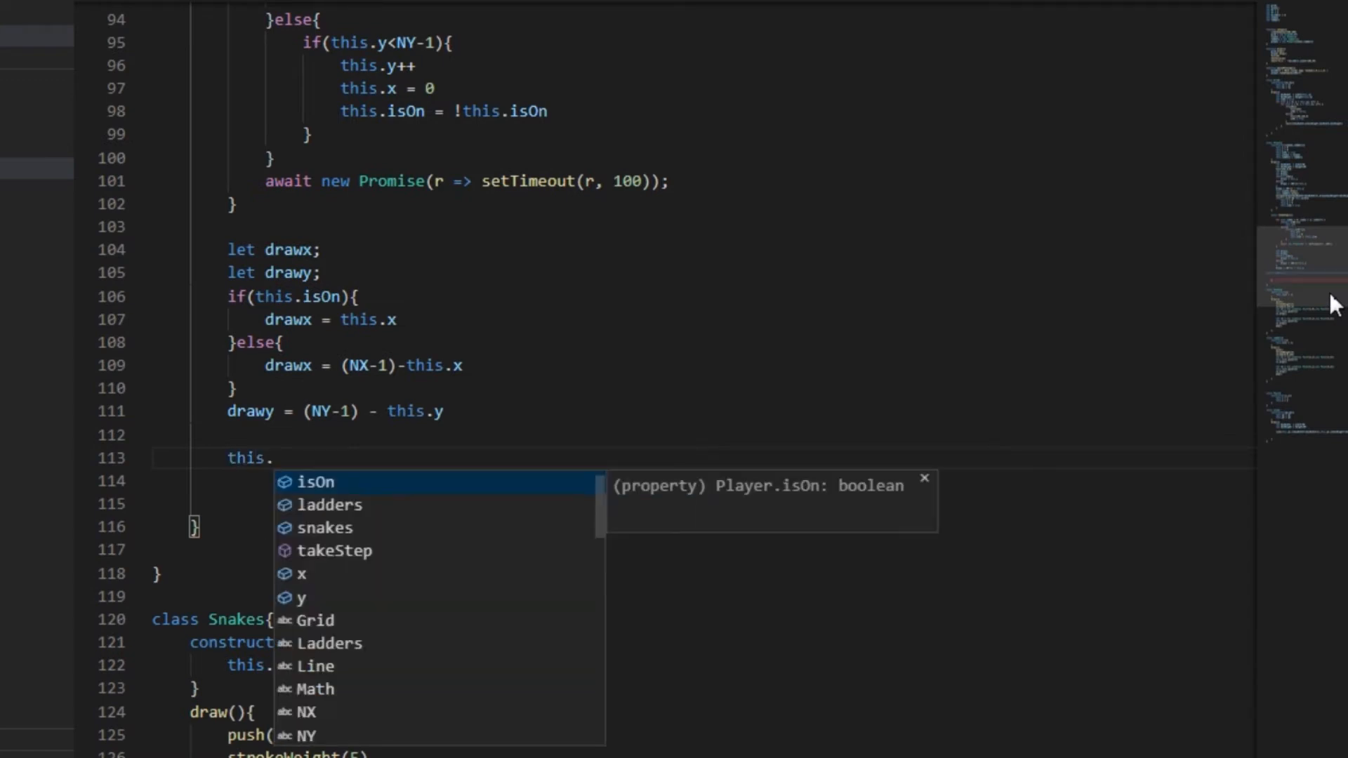
text(snakes.l)
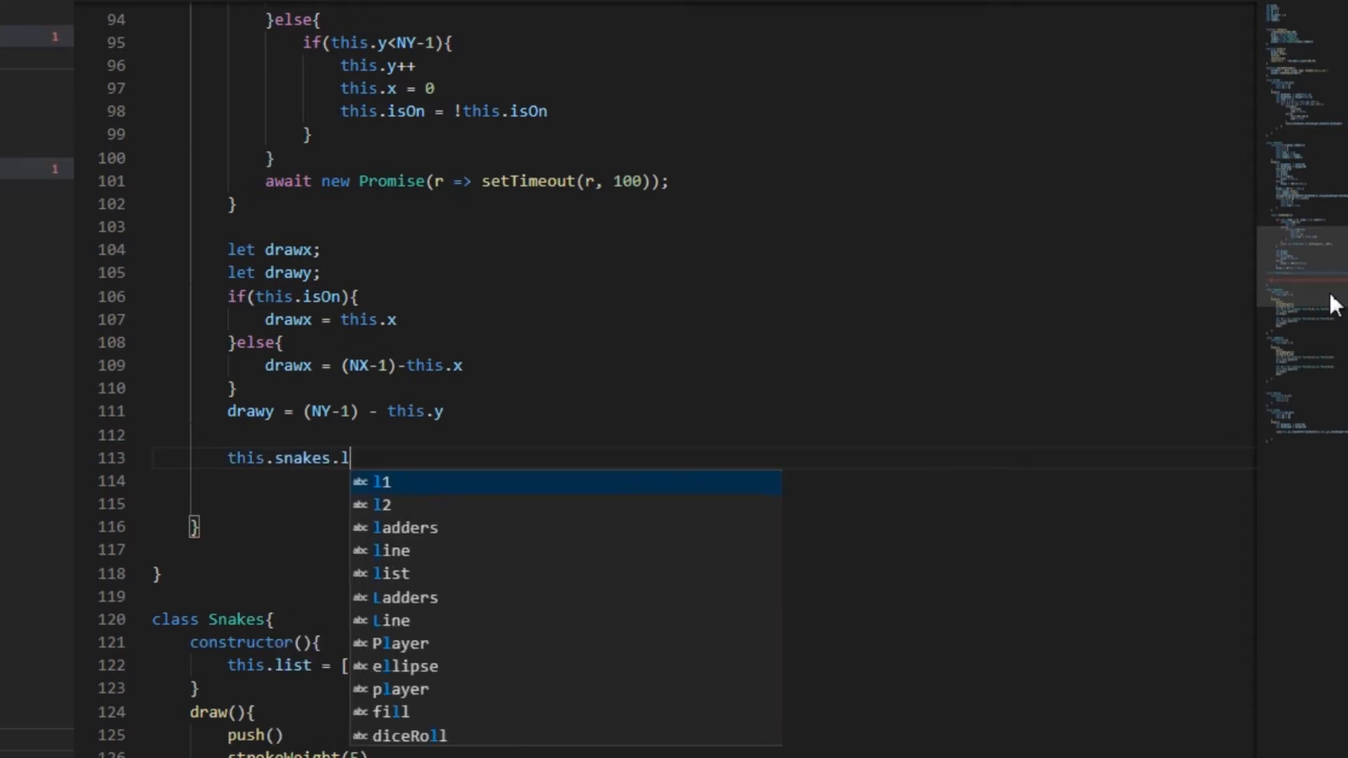
text(ist.forEach(snake => {)
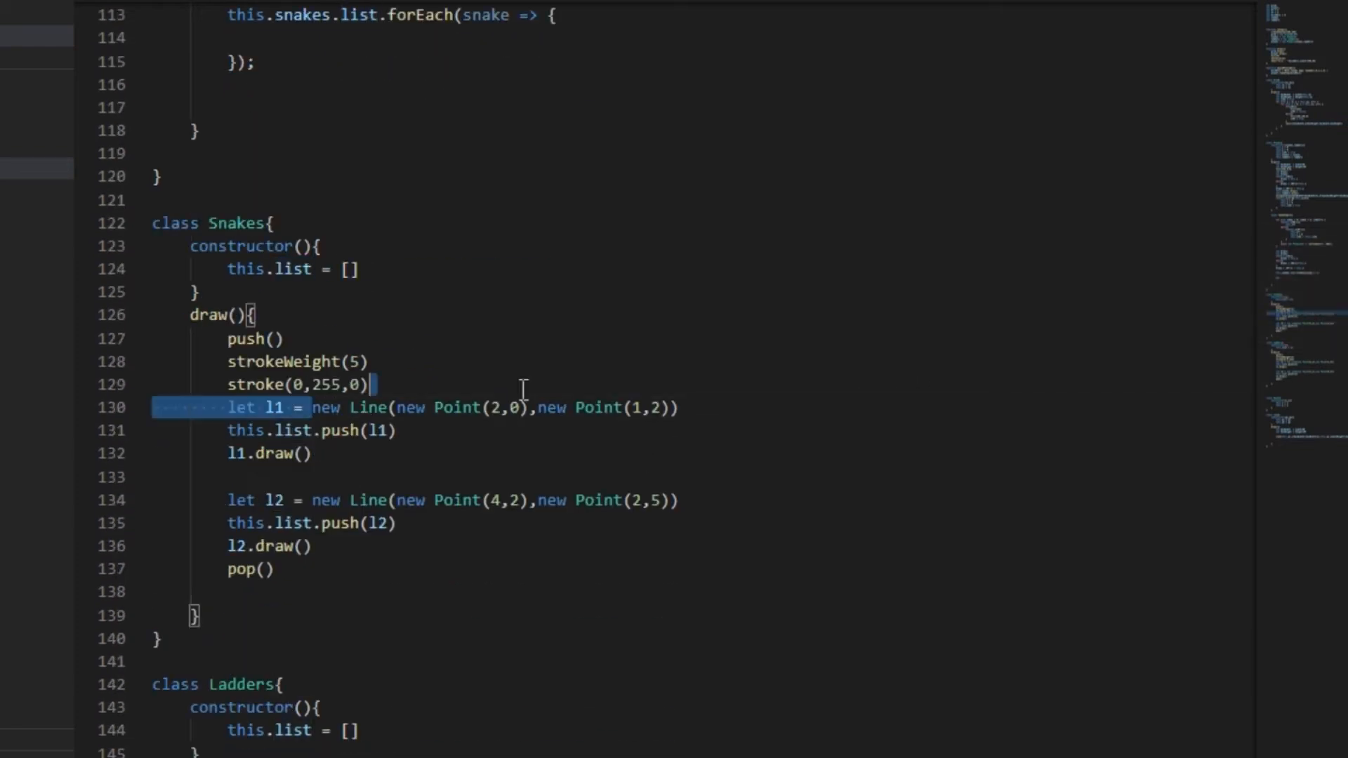
scroll(down, 3)
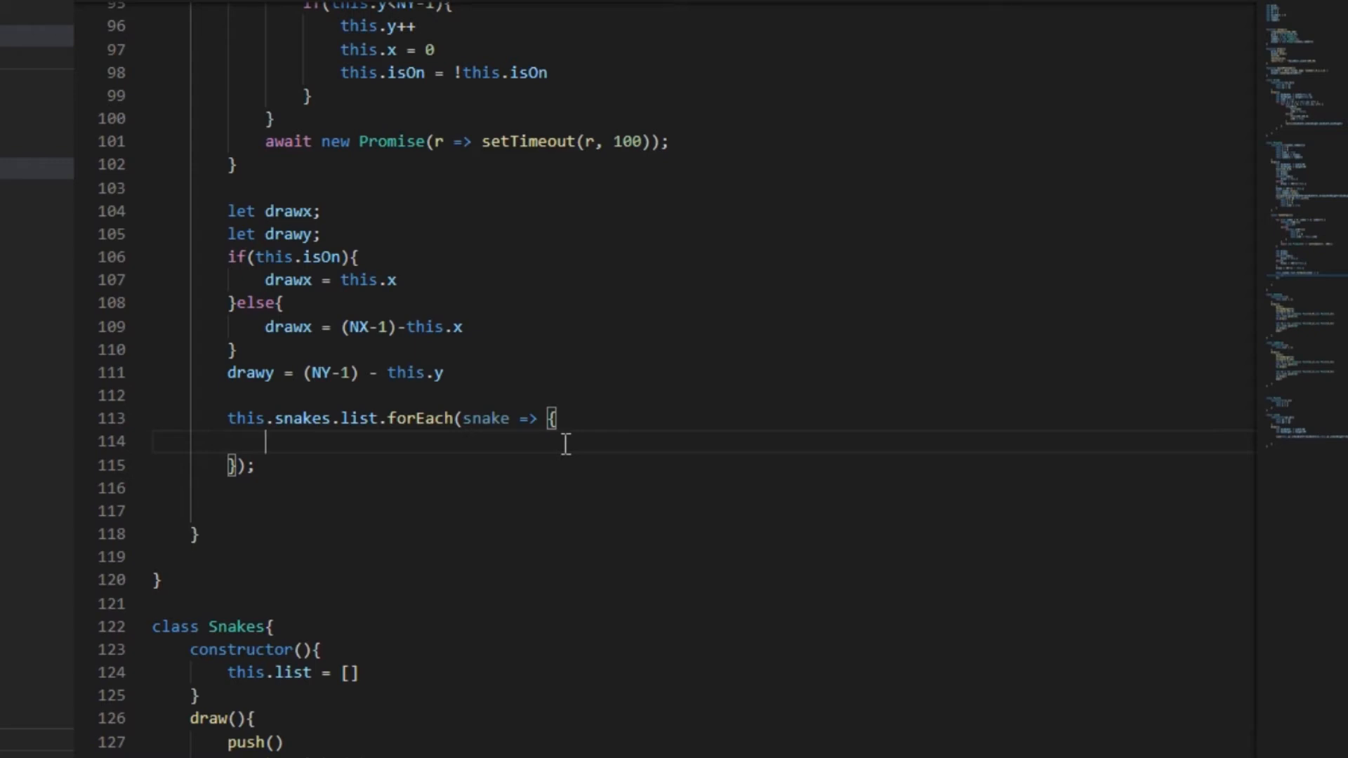
Start the condition if(drawx==snake.p1.x inside the snakes loop
text(if(d)
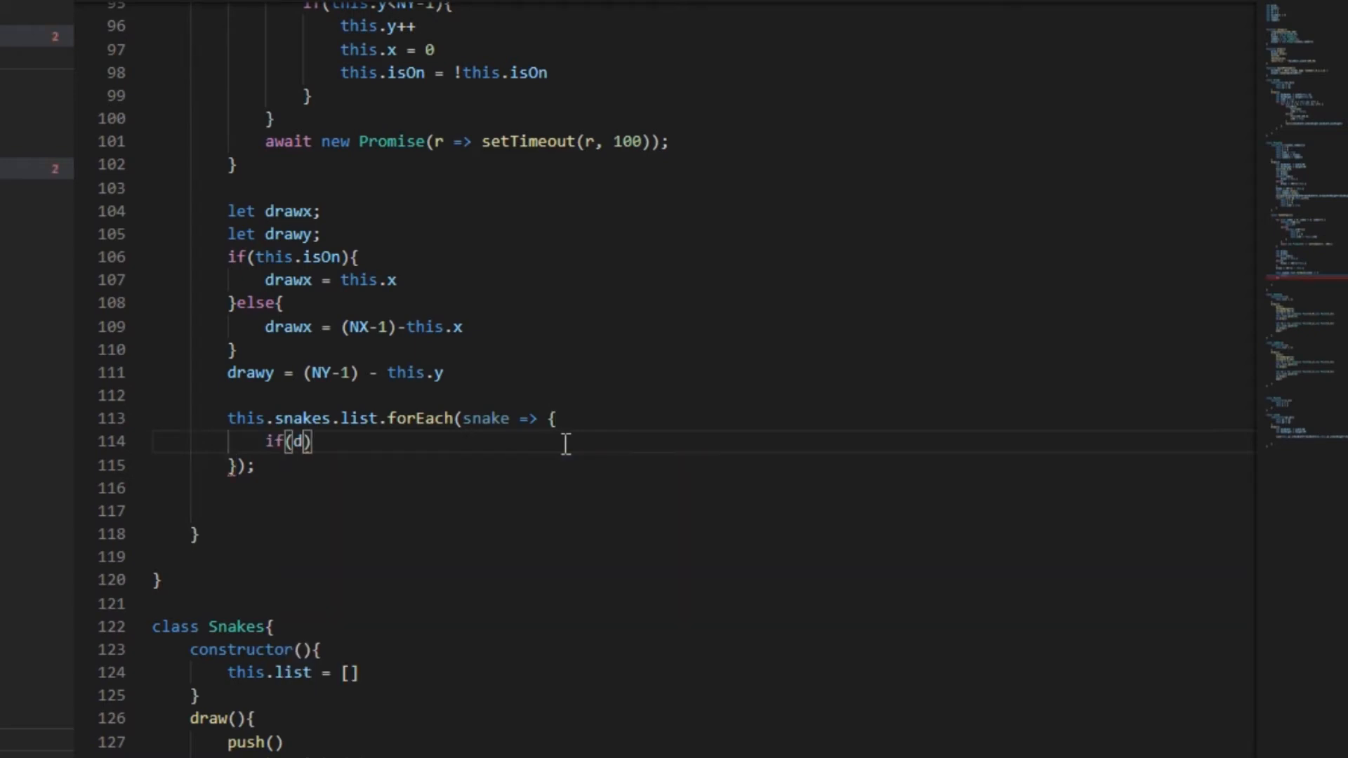
text(rawx==)
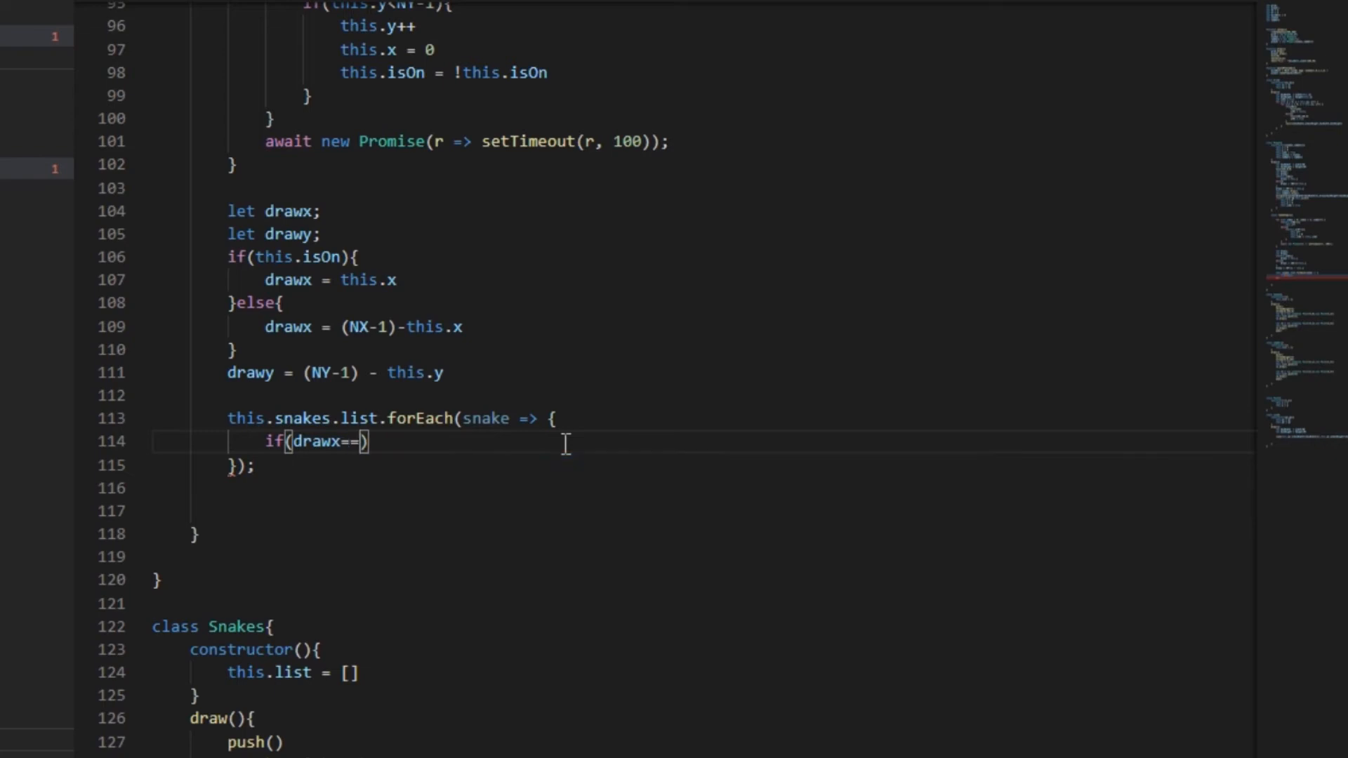
text(sna)
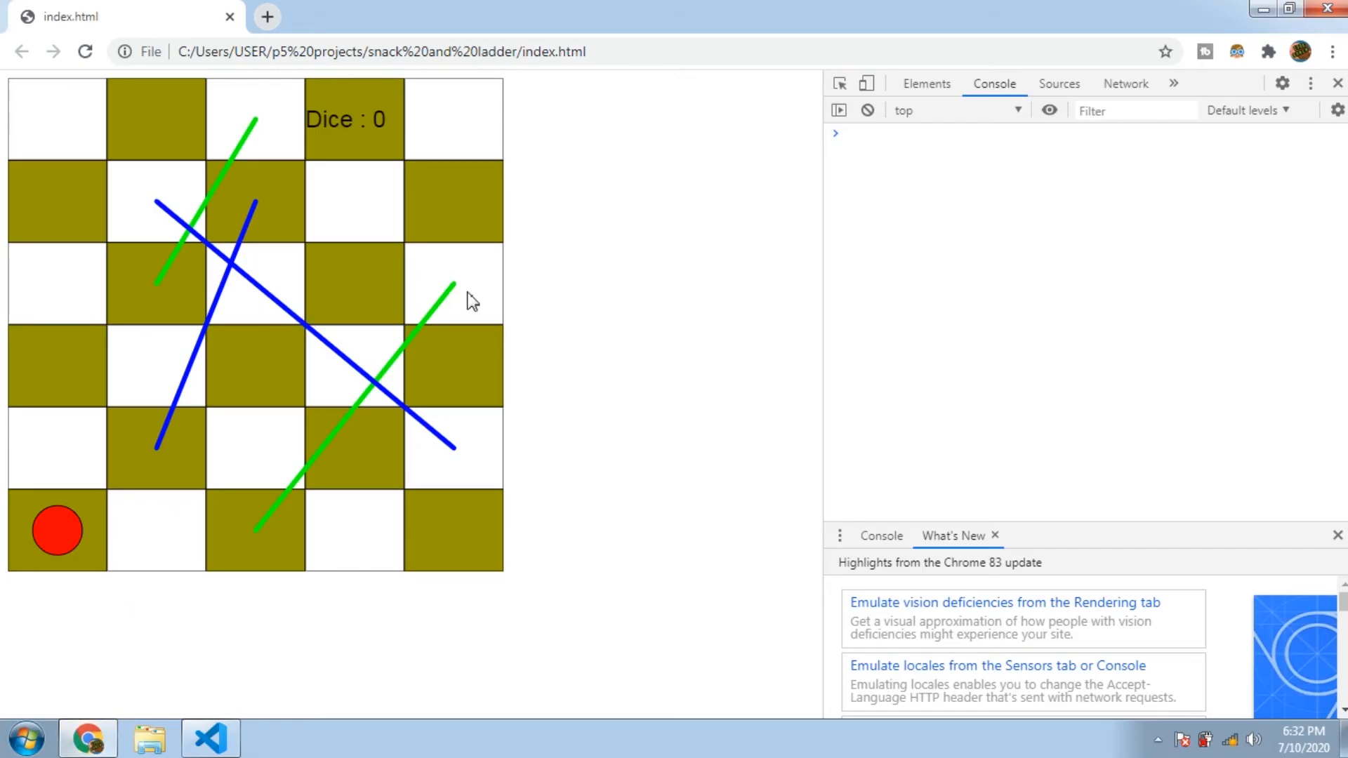
click(211, 737)
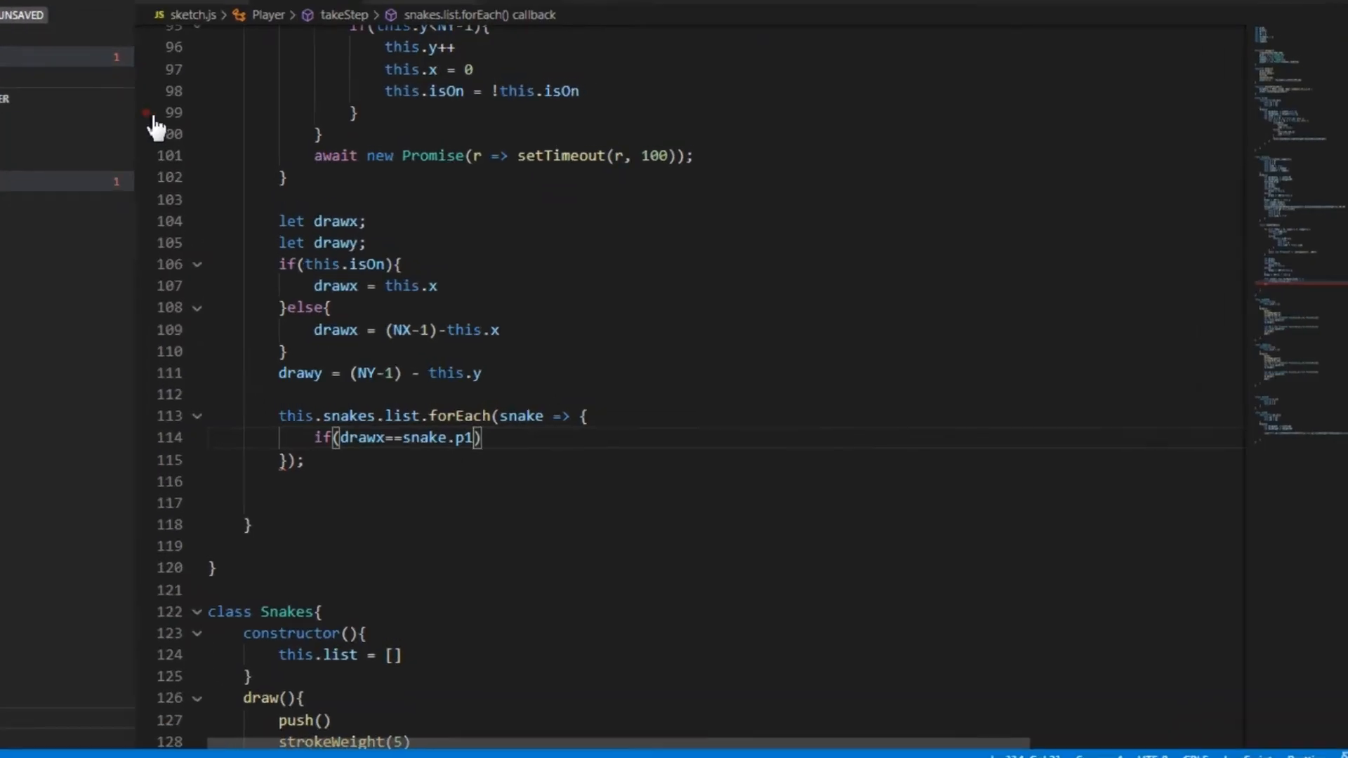
text(.x)
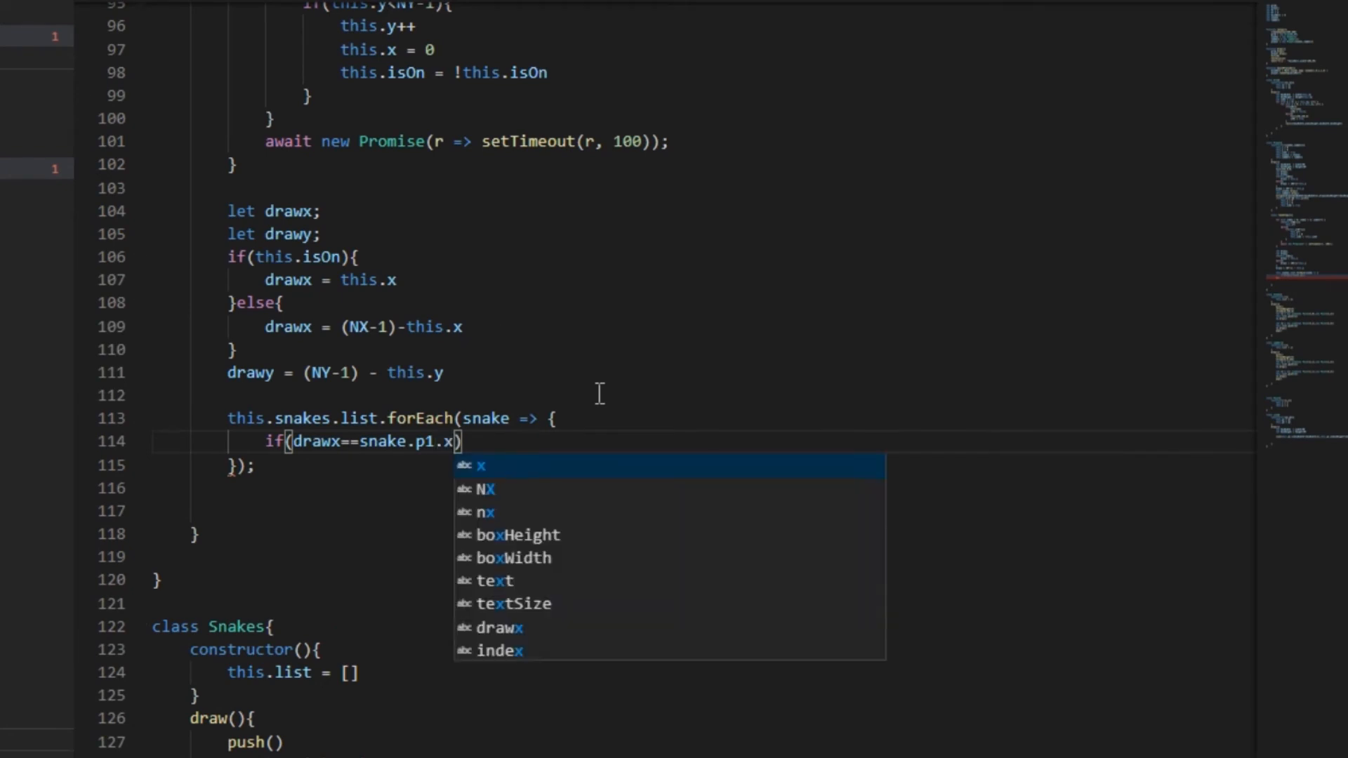
Complete the condition with && drawy==snake.p1.y){ so it matches the snake's p1 point
text(&&)
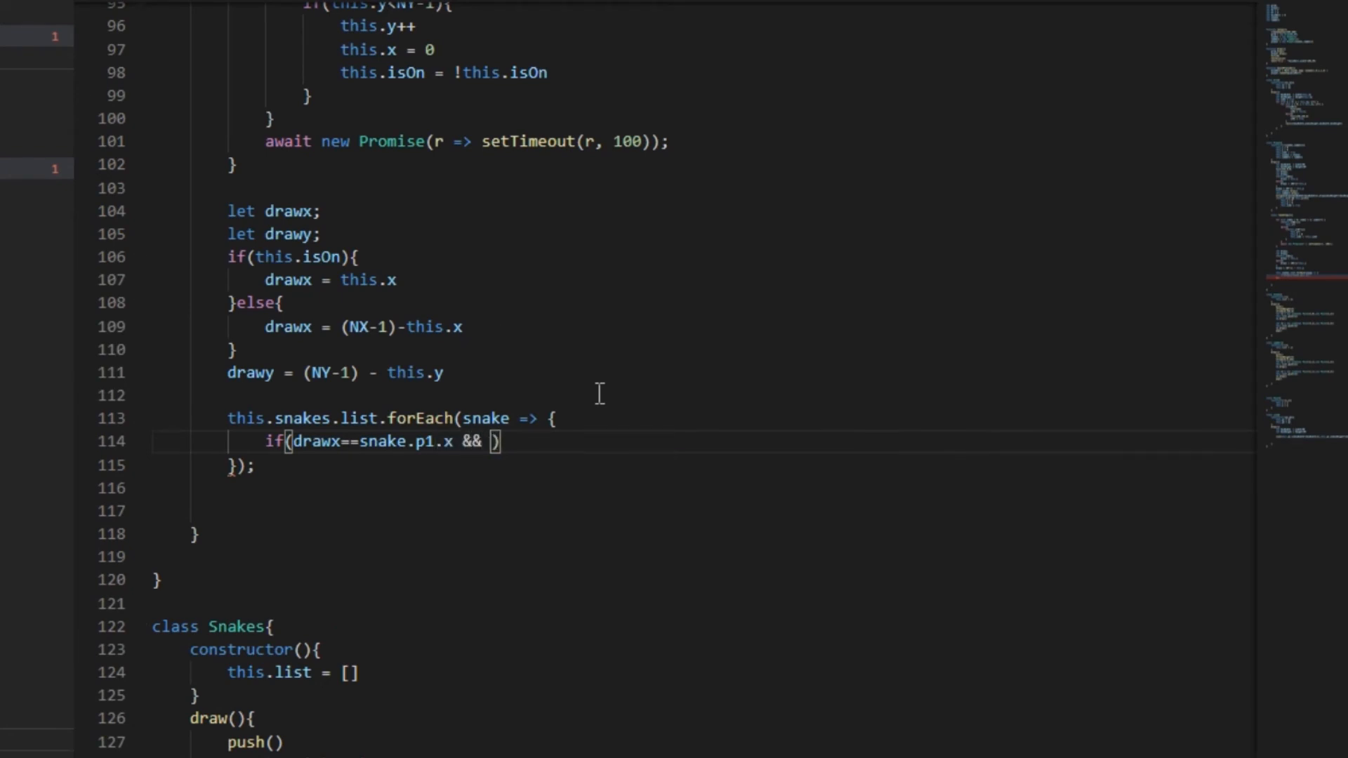
text(drawy==snake.p1.y){)
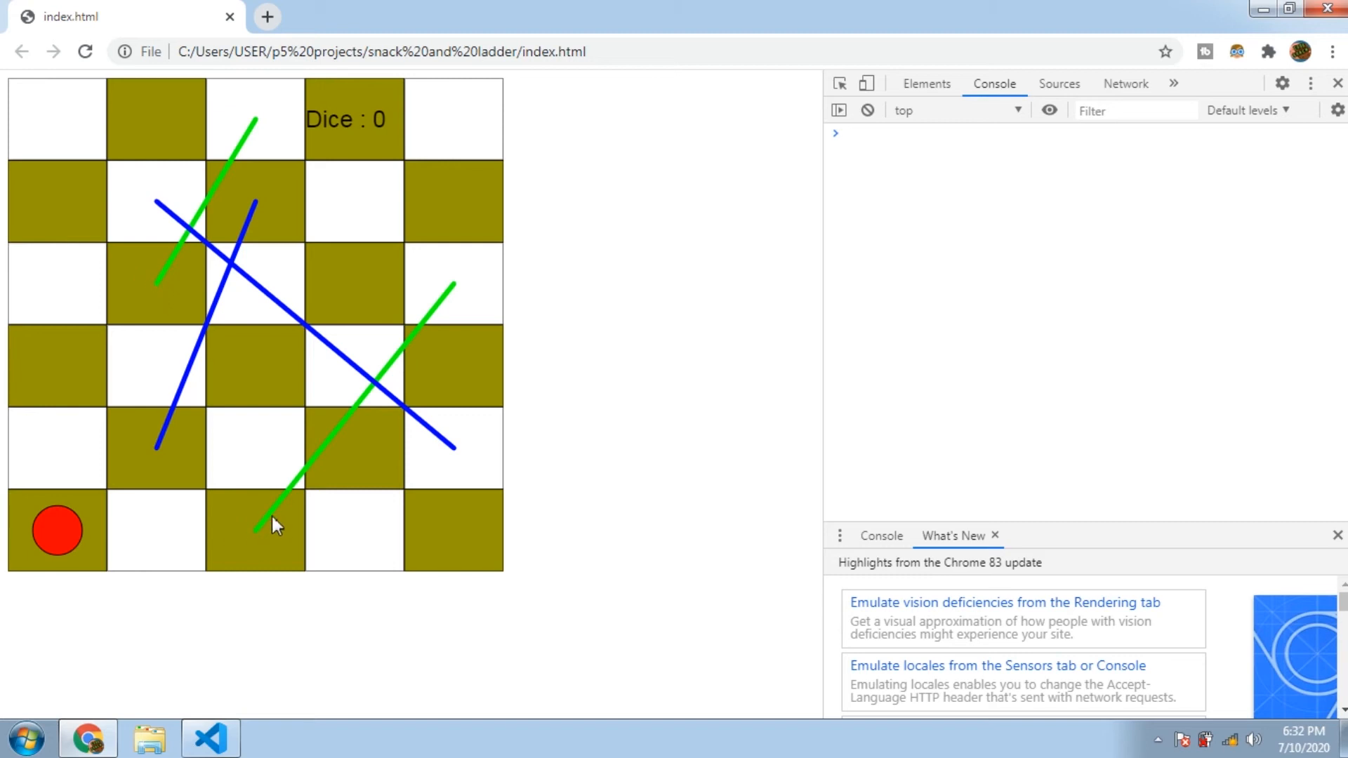
click(210, 738)
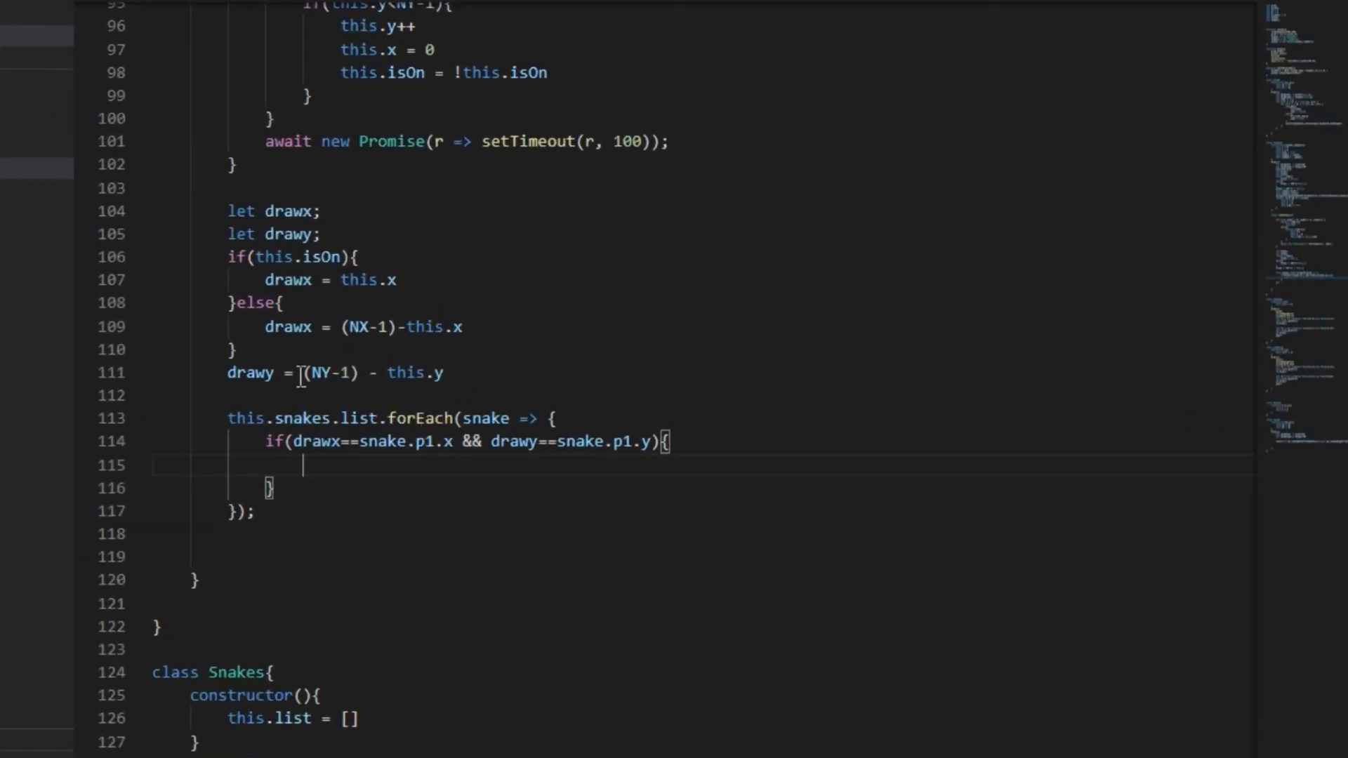
In the if body assign drawx and drawy from the snake's points to move the token
text(drawx =)
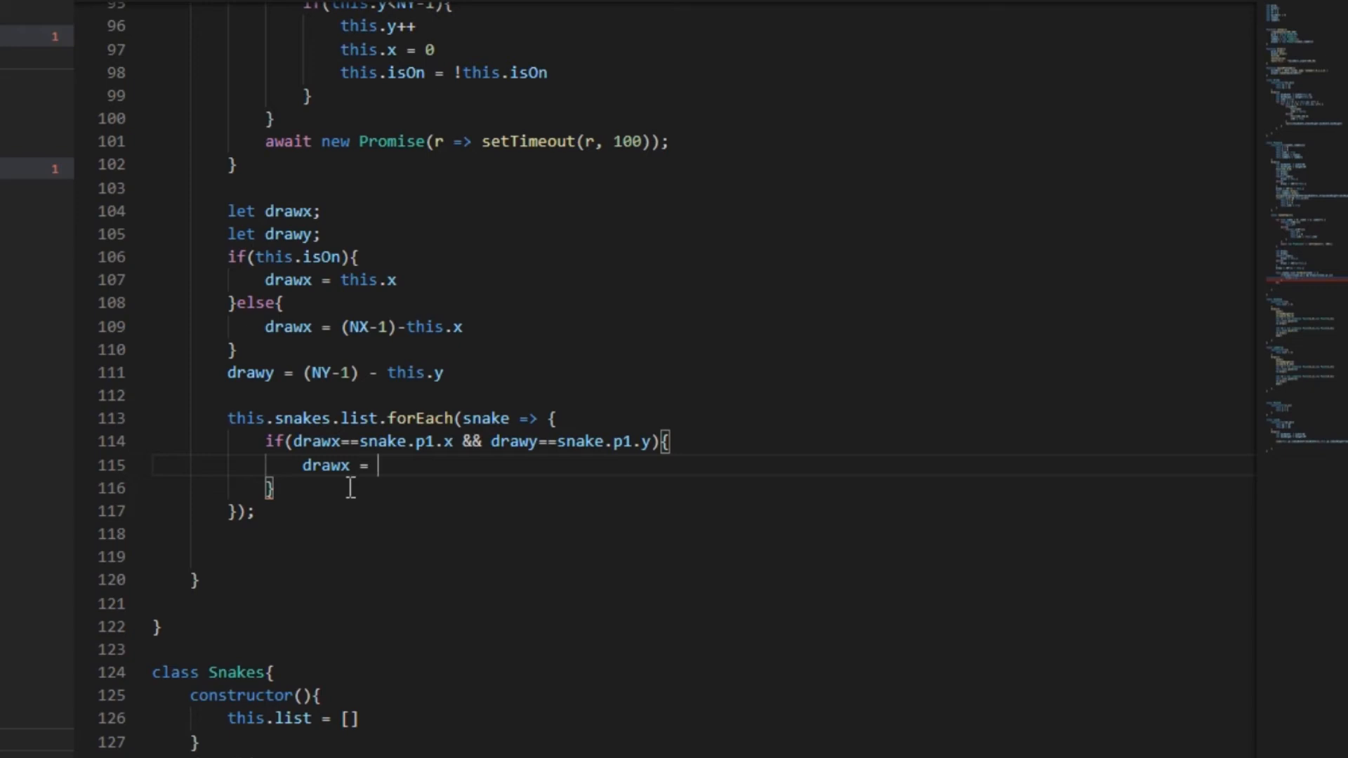
text(s)
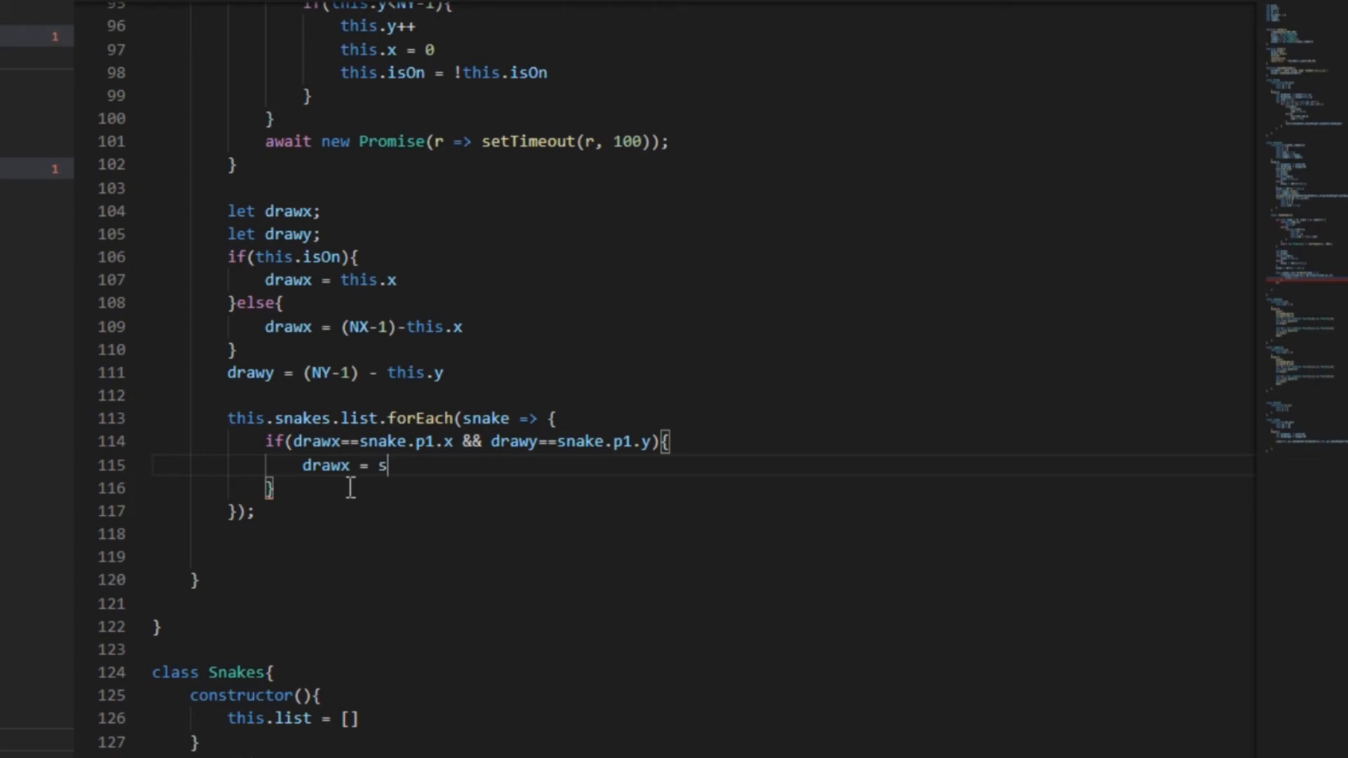
text(nake.p1)
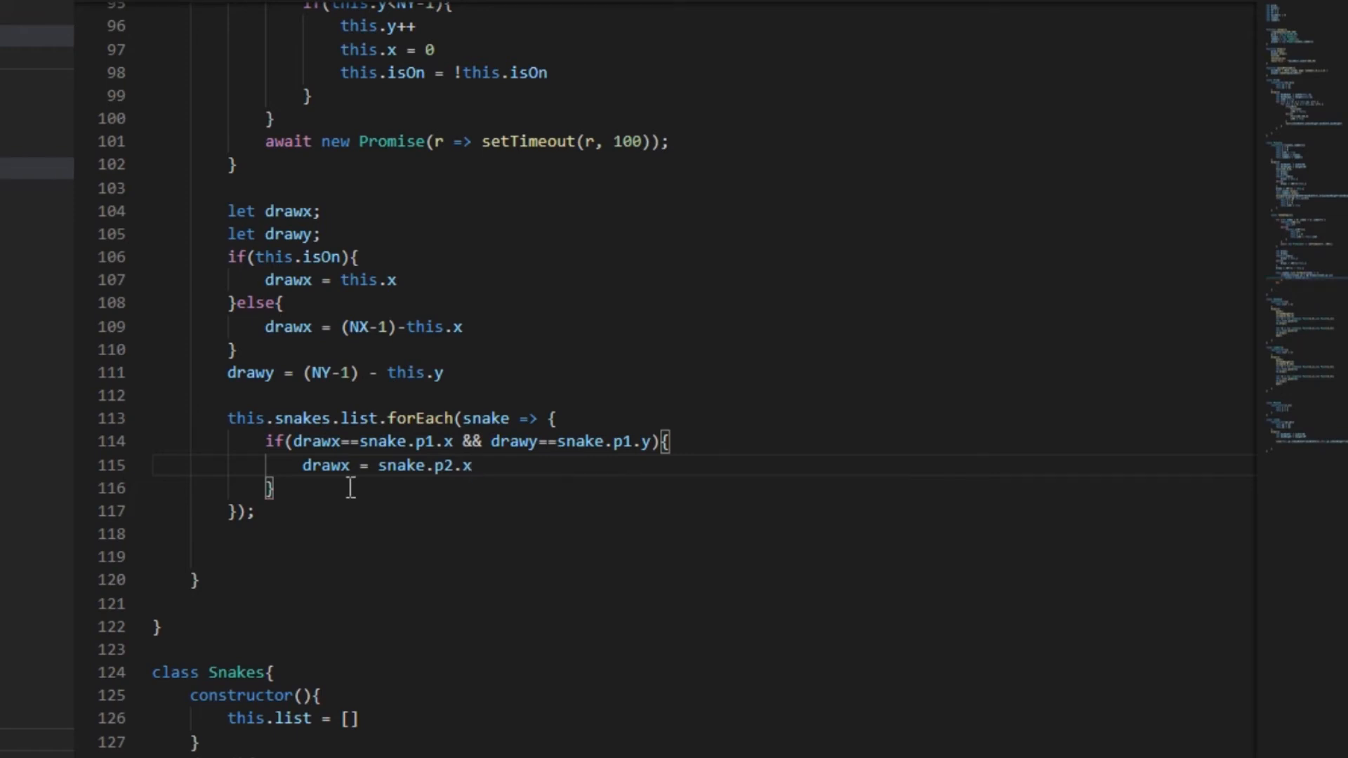
text(drawy = snake.p2.y)
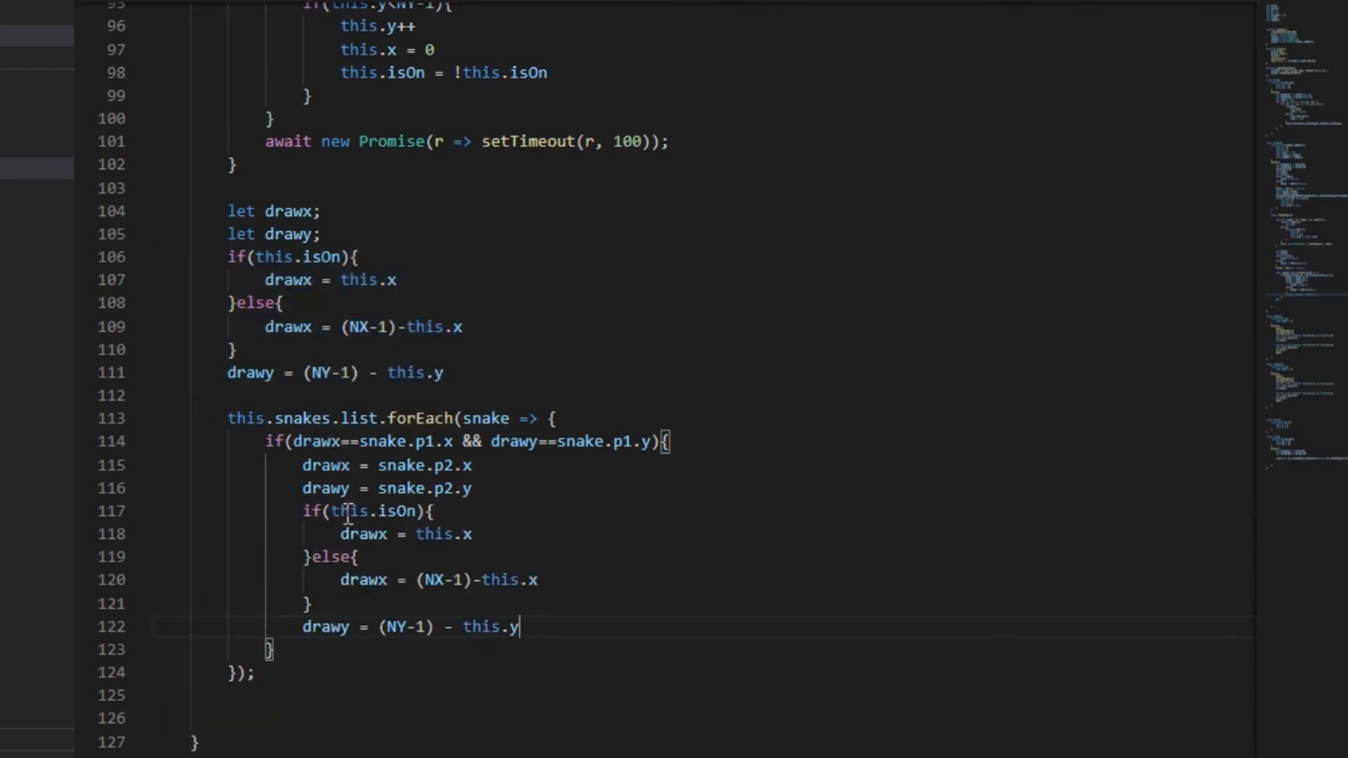
mouse_move(446, 546)
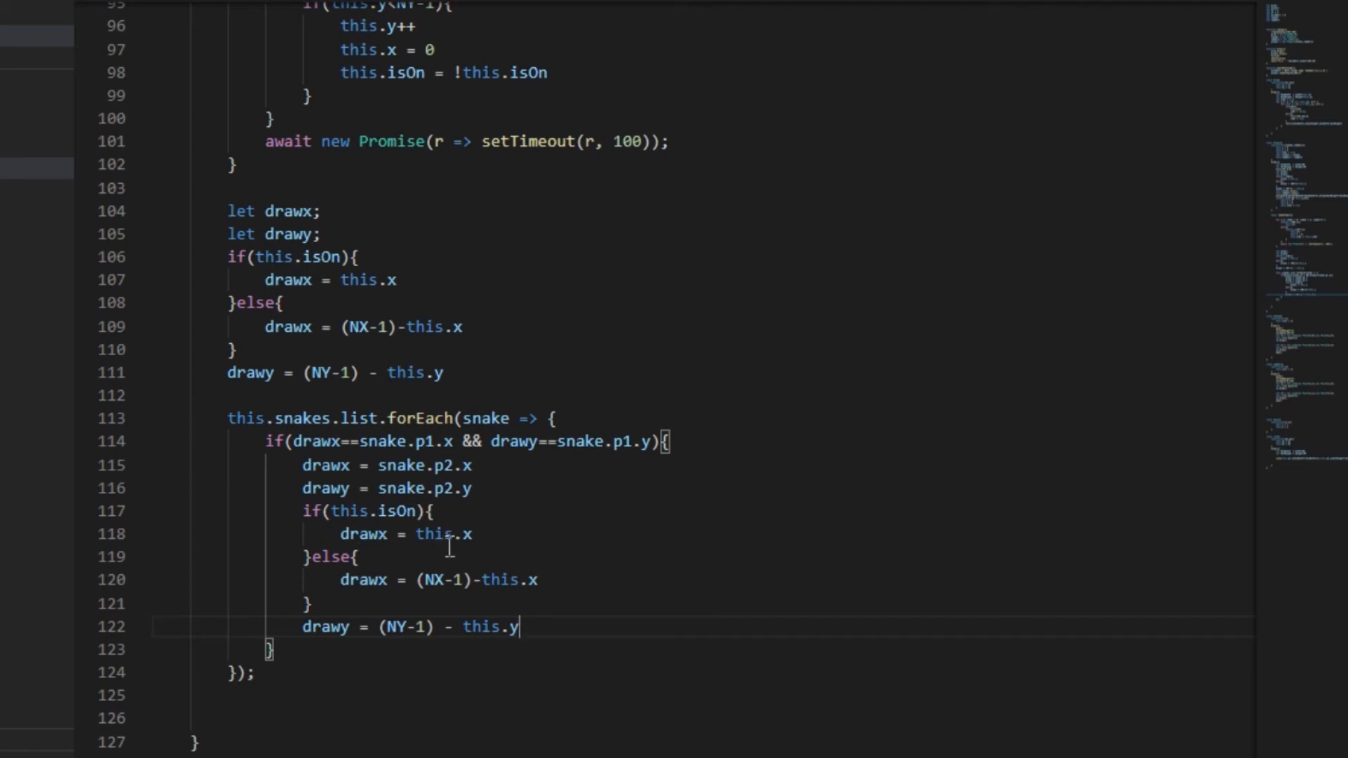
Rewrite the pasted lines to this.x = drawx and add the if(this.y%2==0) row-direction check, then reopen Chrome
double_click(404, 534)
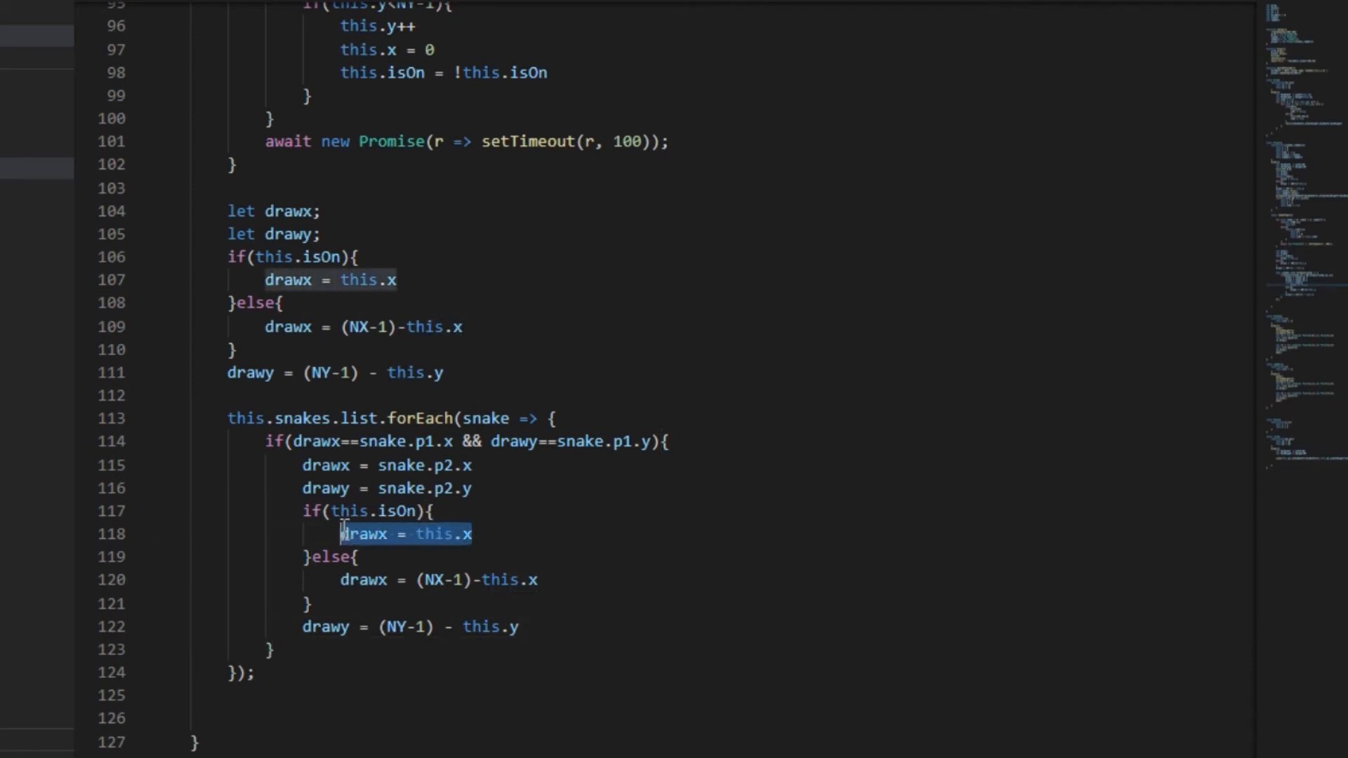
text(this.x = drawx)
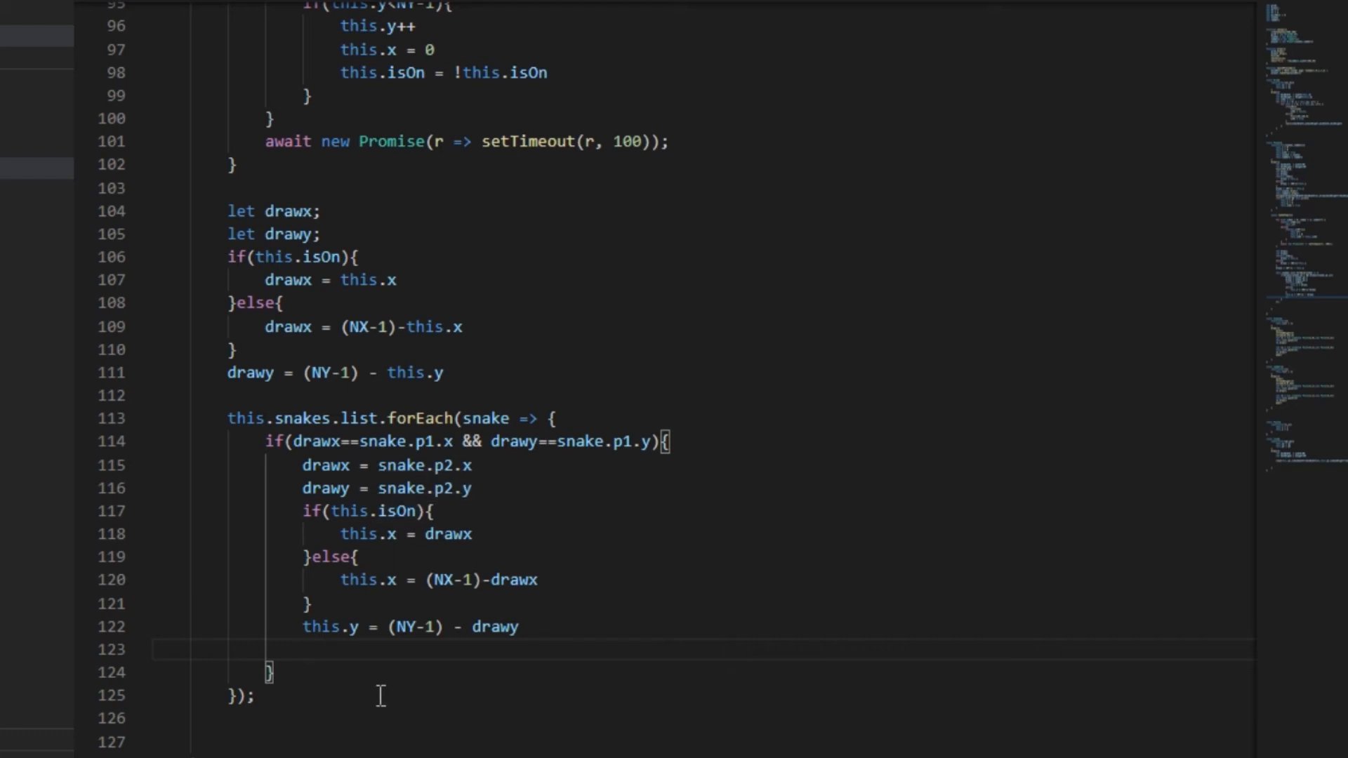
text(if(this.y%2==0){)
text(this.isOn = true)
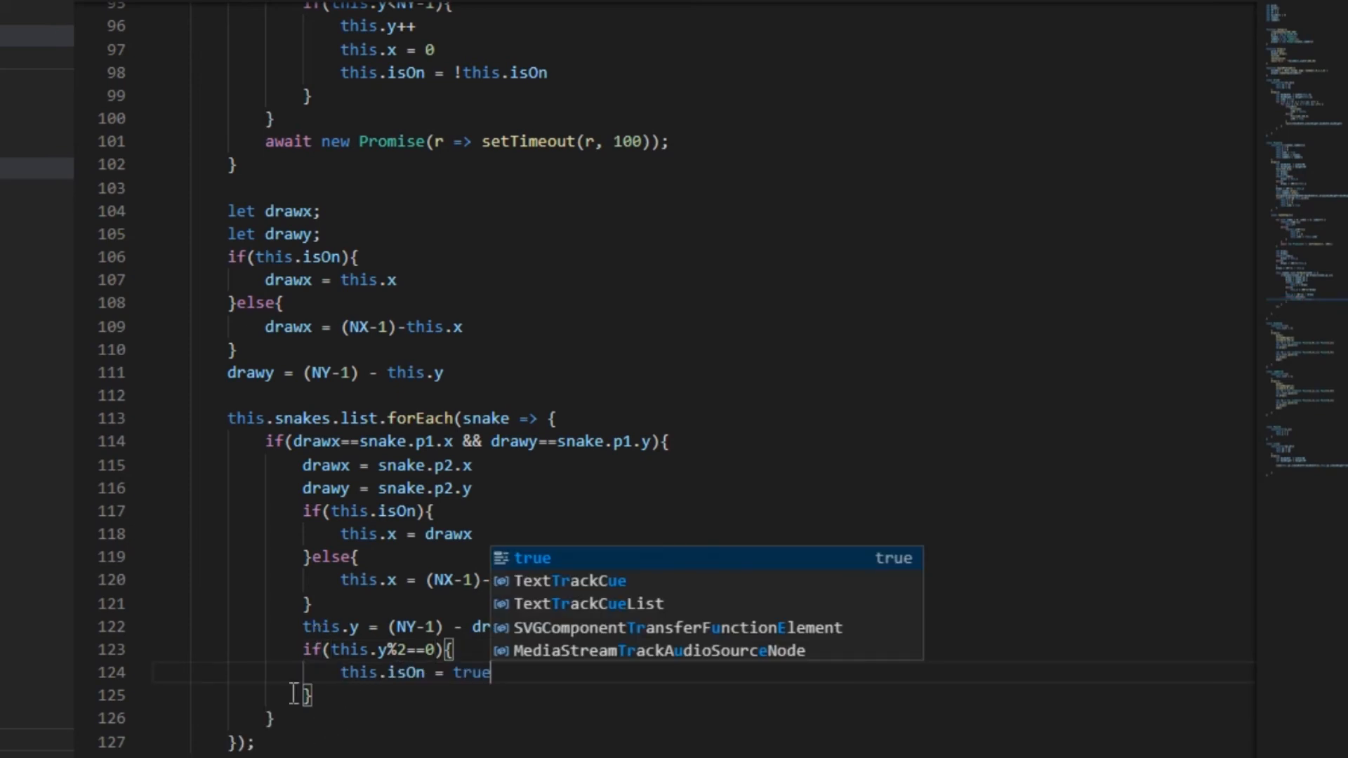
click(87, 737)
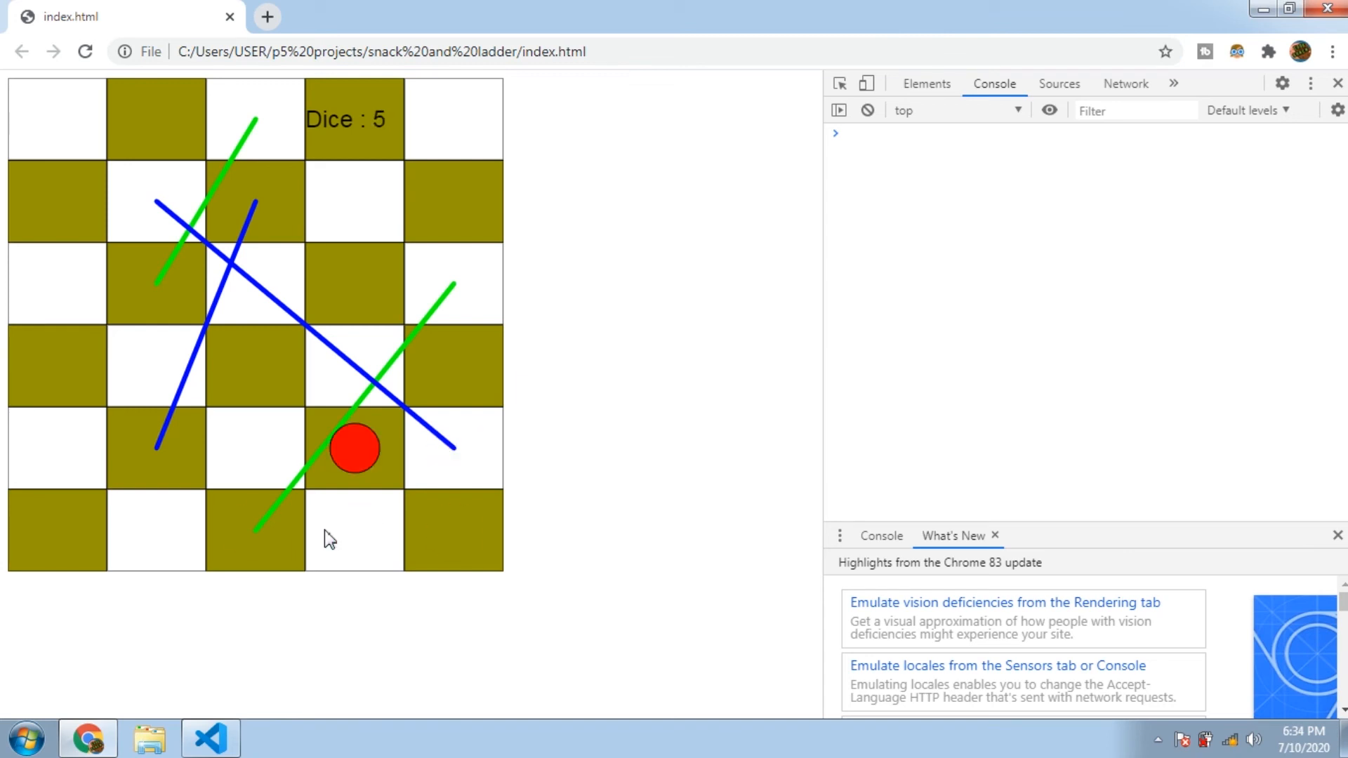
mouse_move(320, 476)
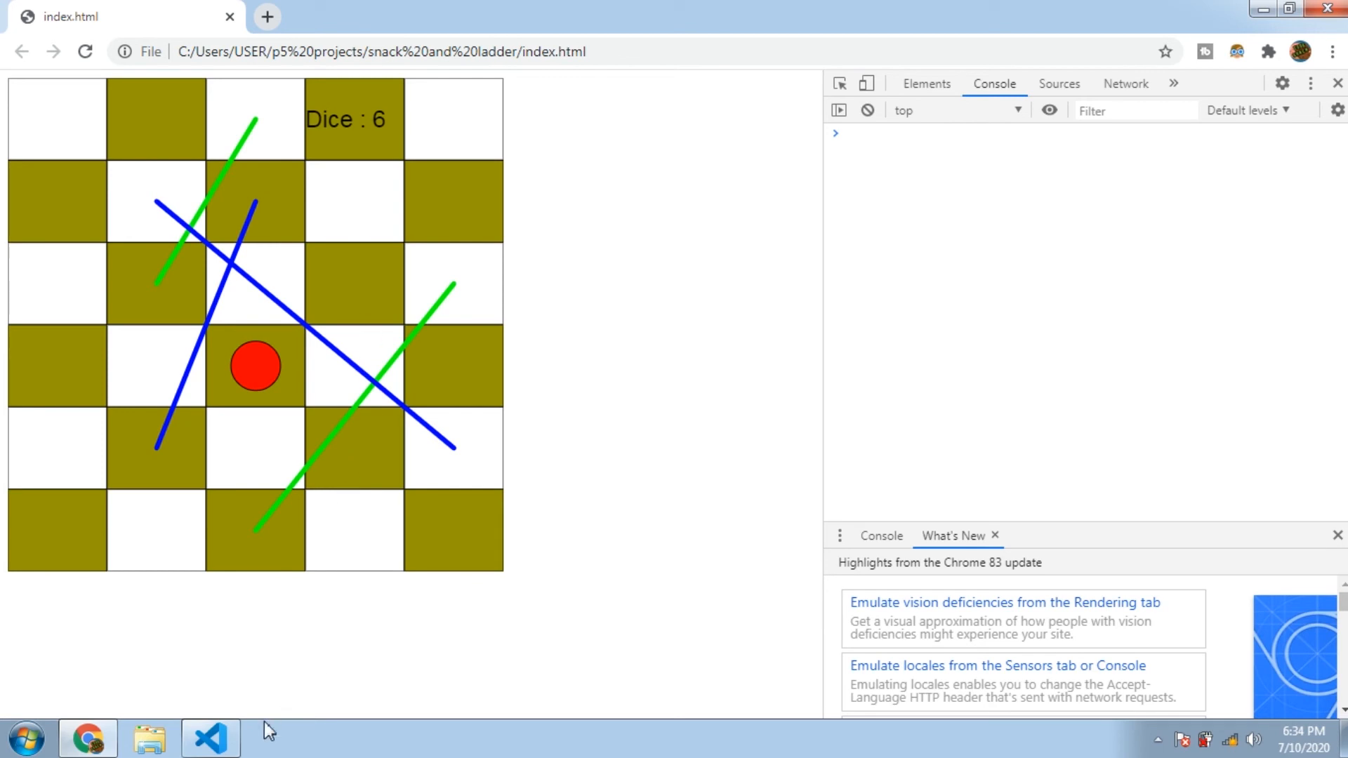
Roll the dice twice on the canvas to watch the red token advance across the board
click(210, 737)
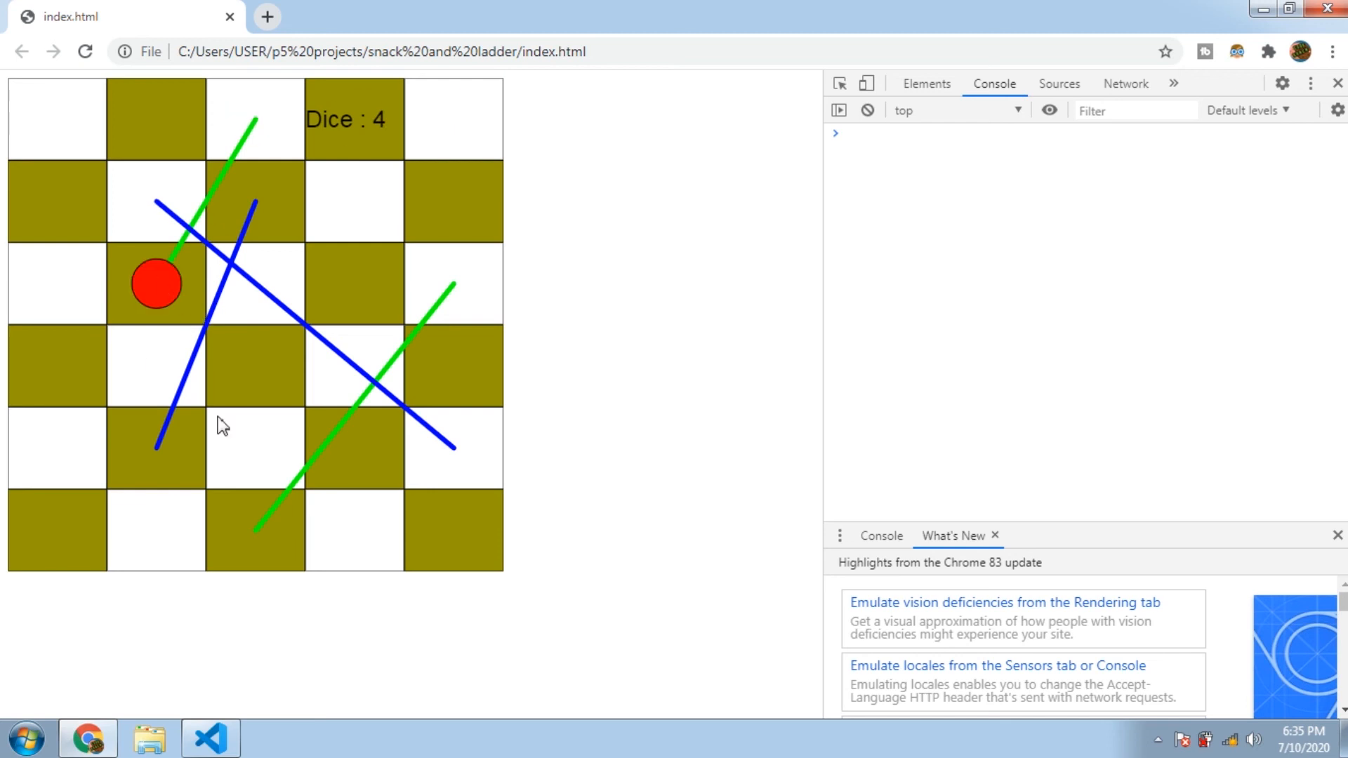
click(209, 738)
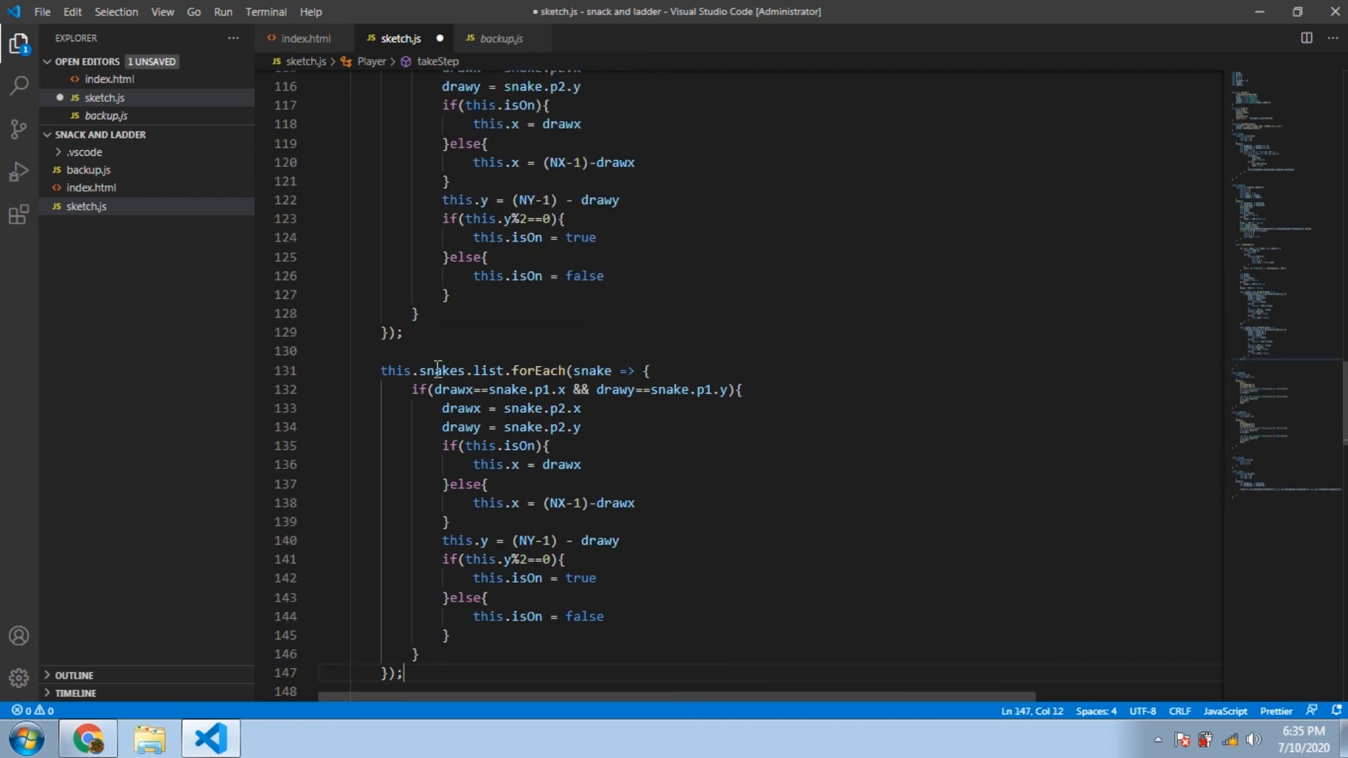
Rename the duplicated block to ladders/ladder and swap its p1 and p2 points
text(ladder)
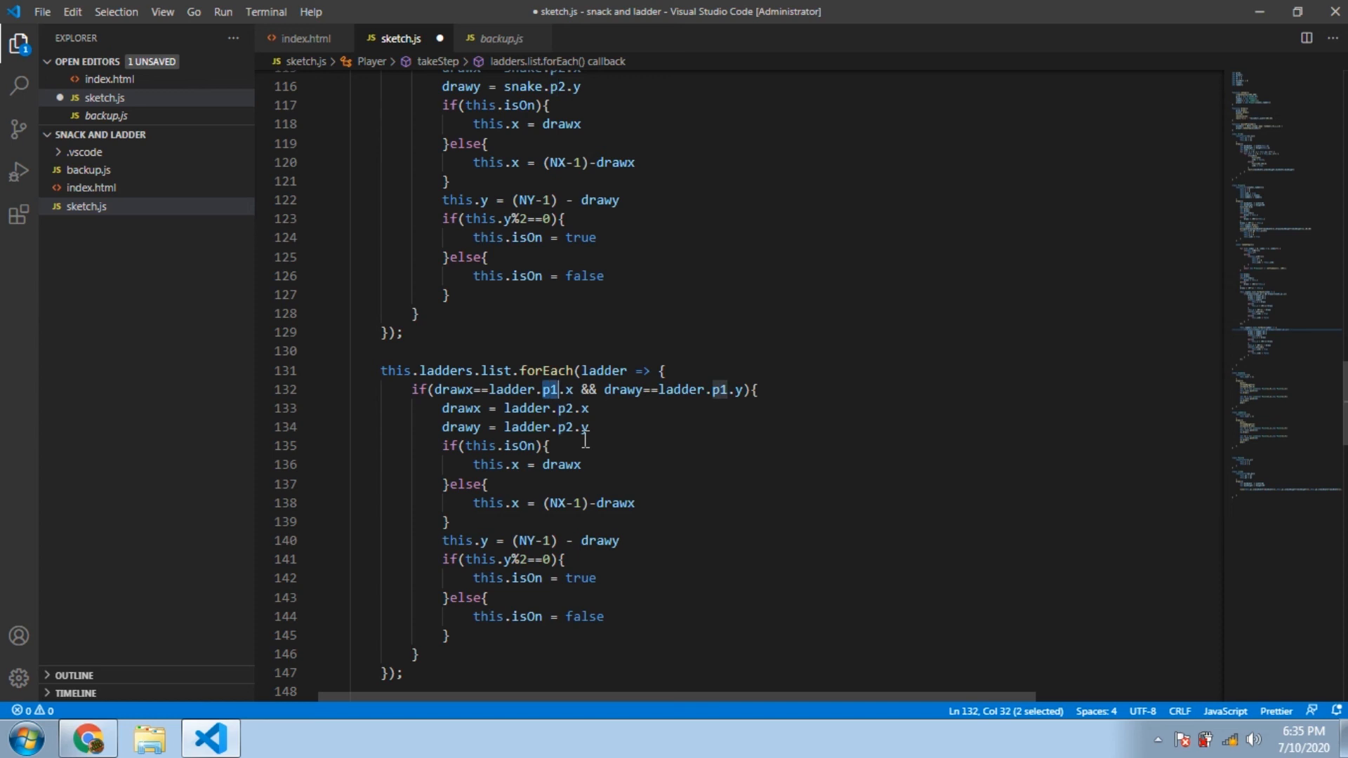
text(2)
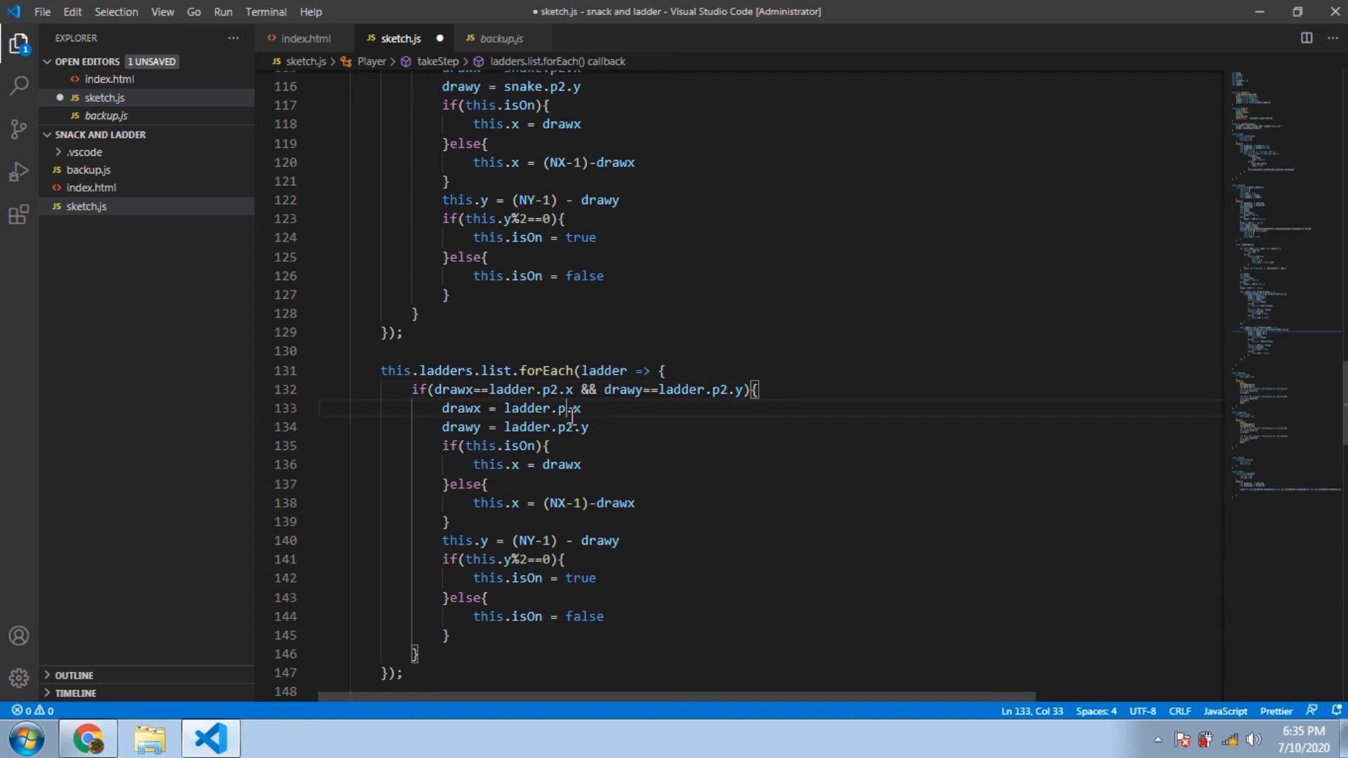
text(1)
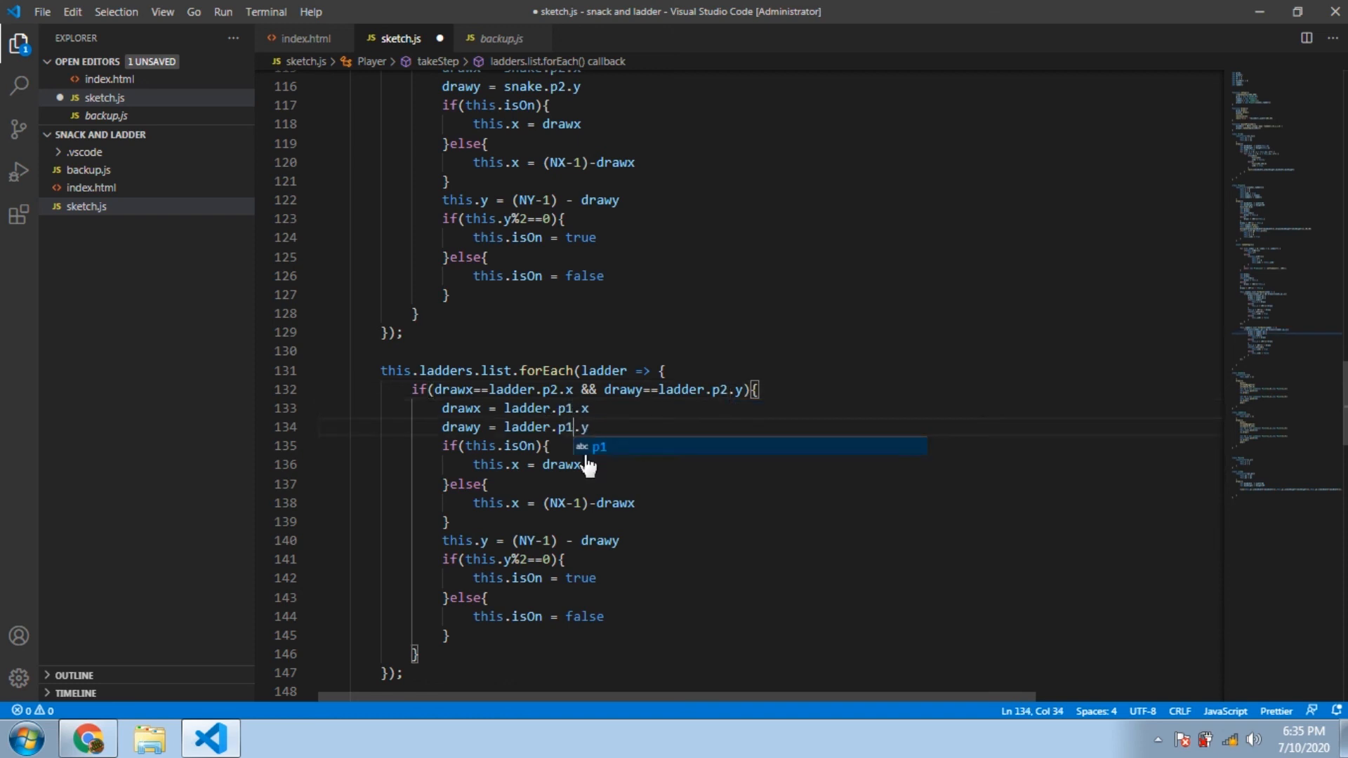
click(465, 522)
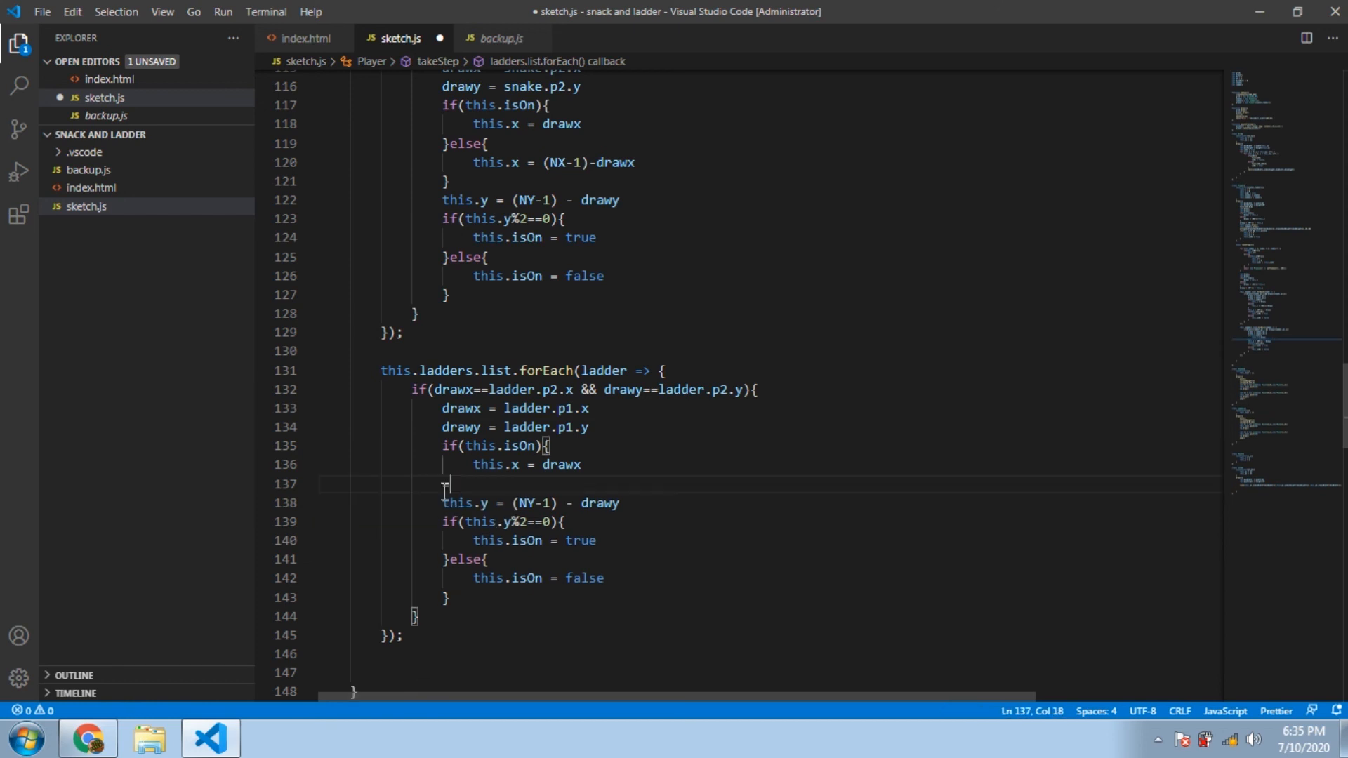
Remove the isOn if/else wrapper from the ladder block, save the file and switch to Chrome
key(Backspace)
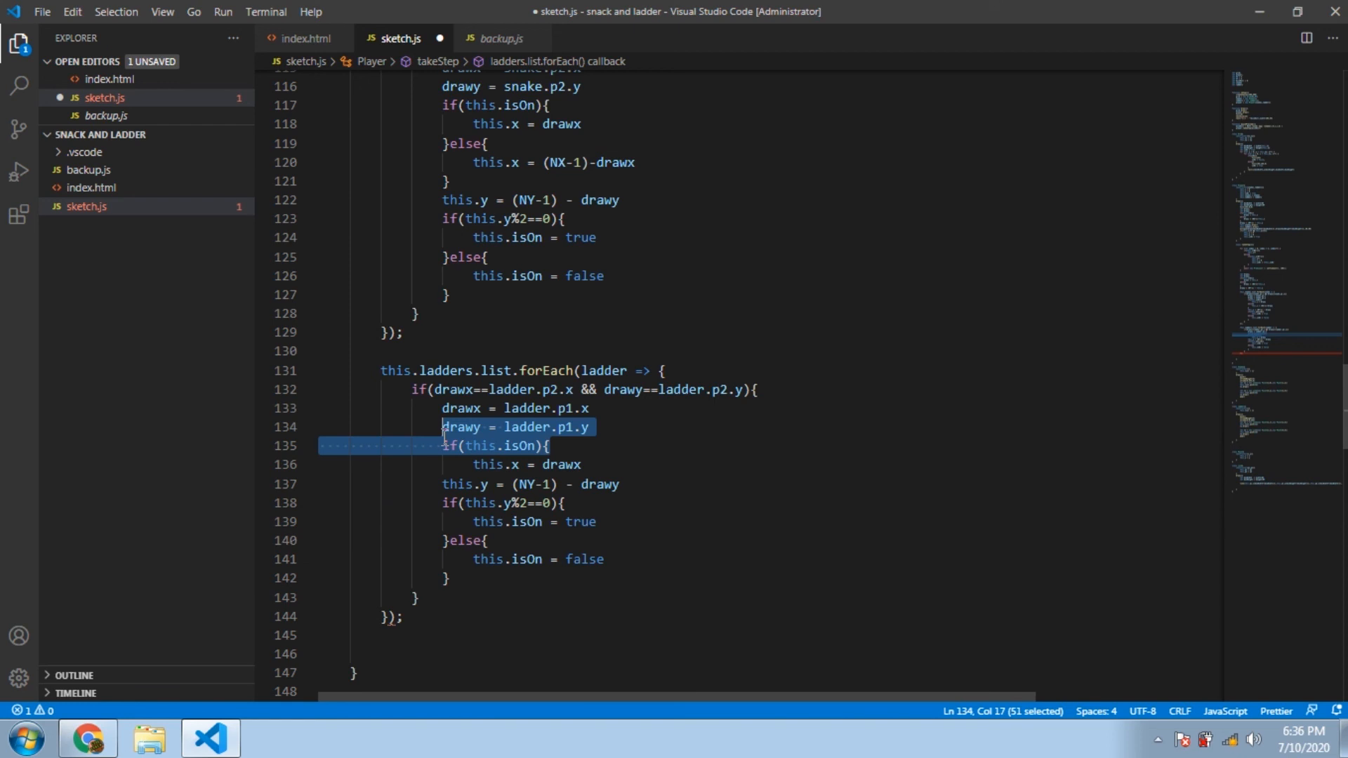
key(Delete)
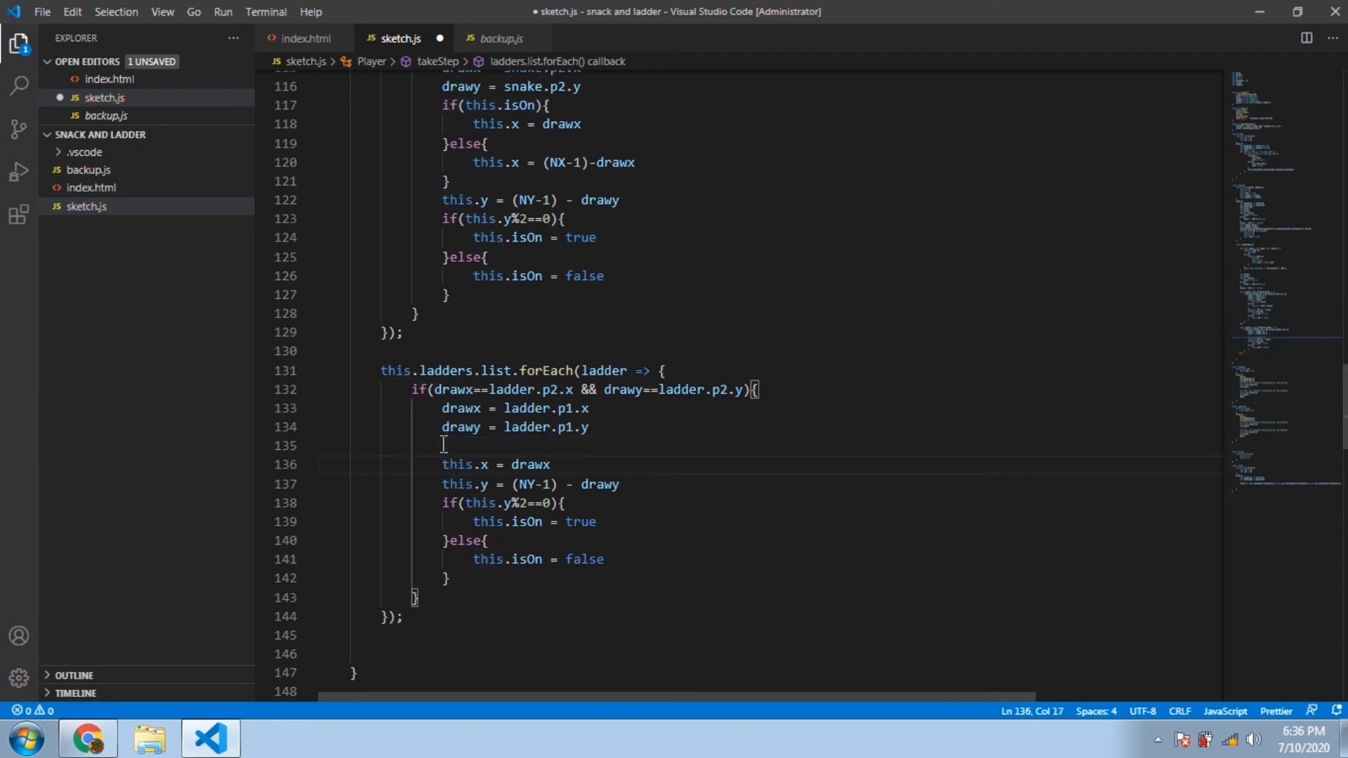
key(Backspace)
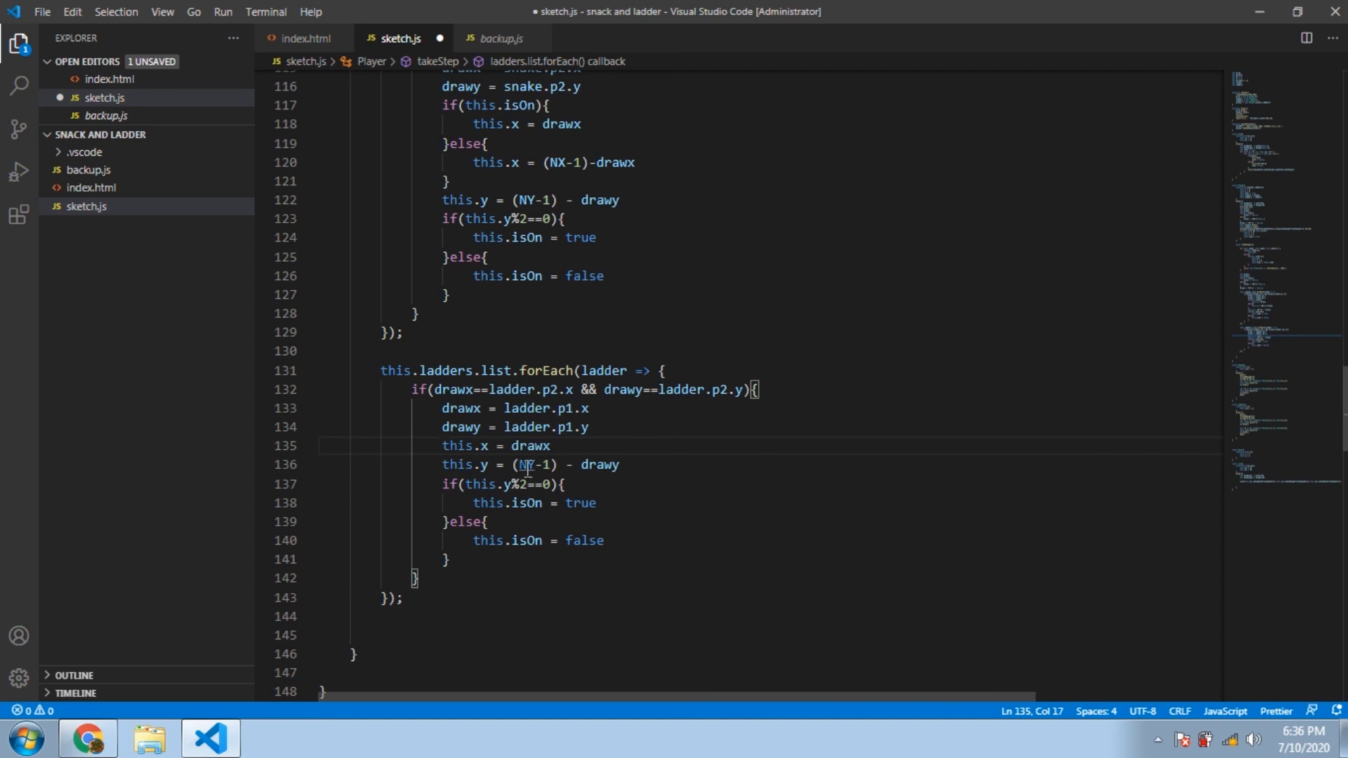
key(ctrl+s)
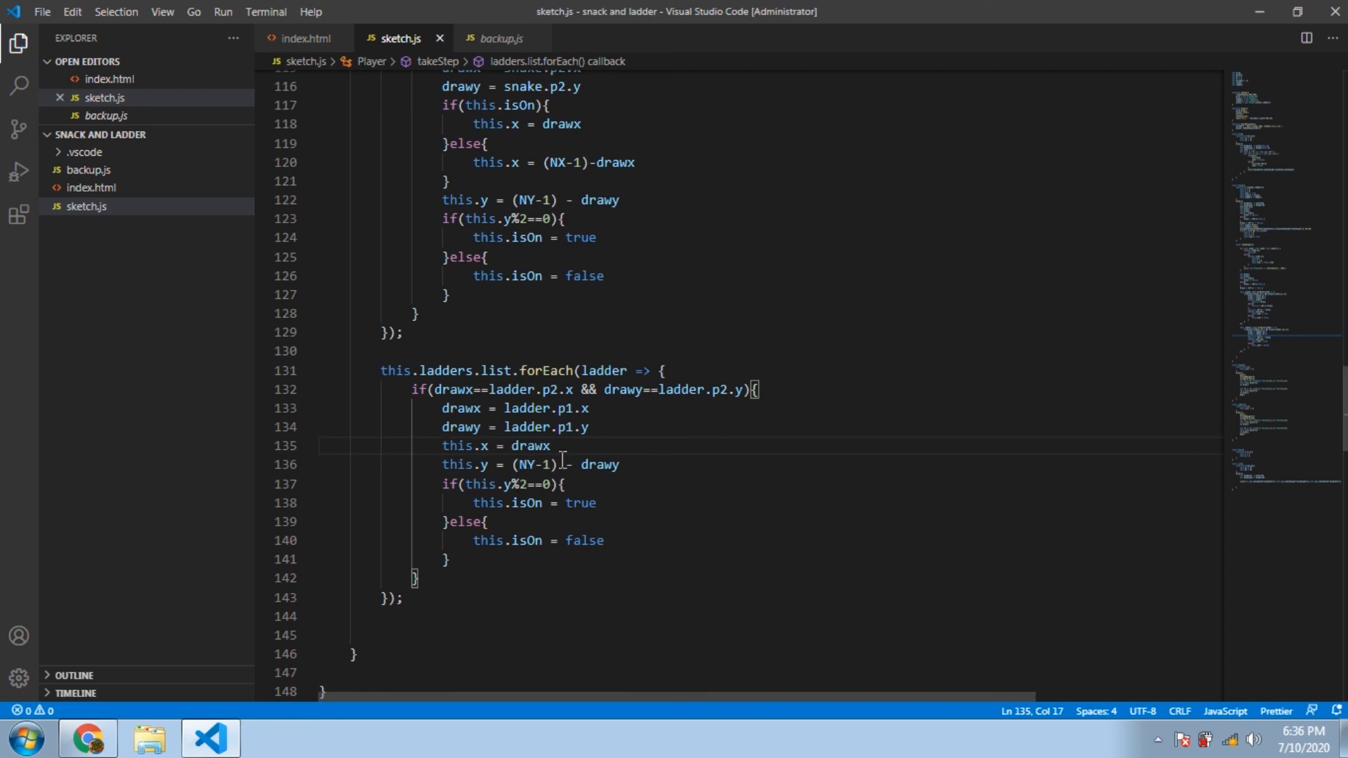
click(87, 737)
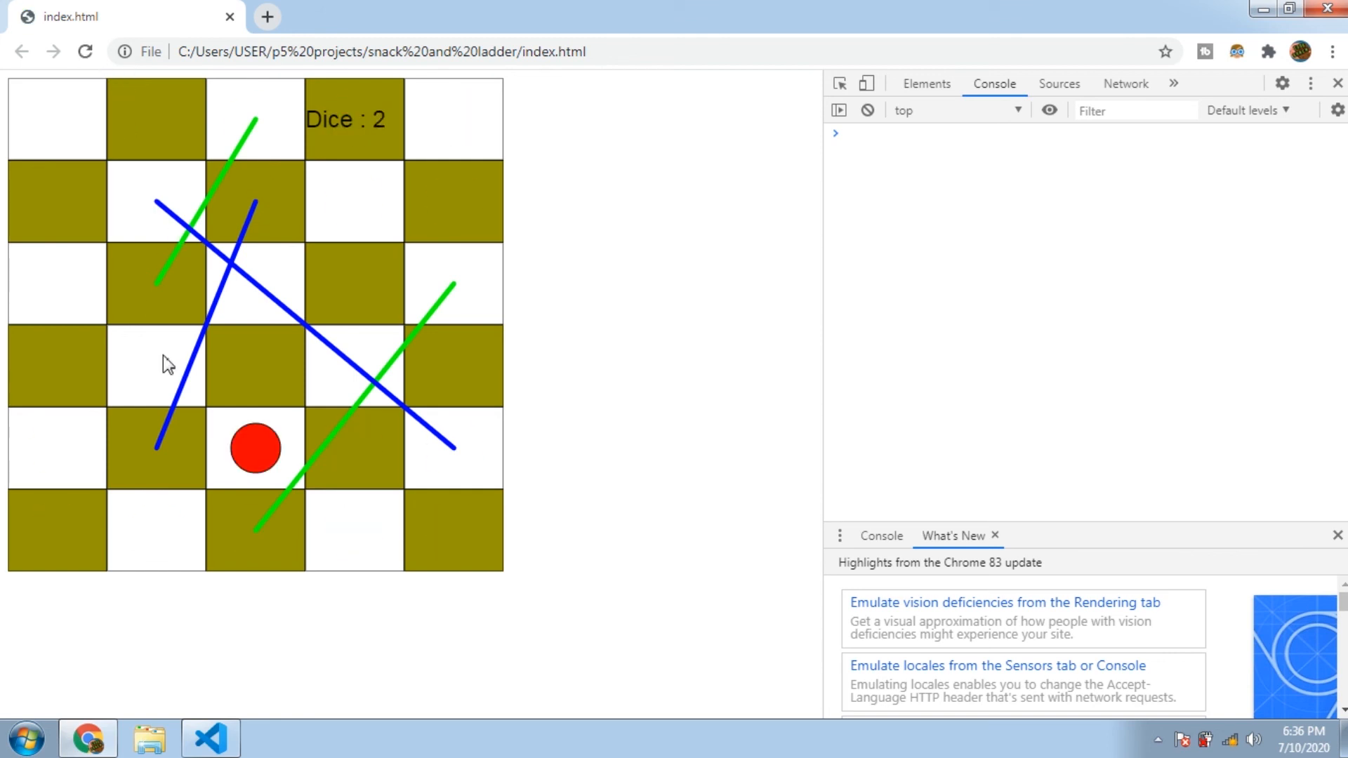
Reload the game page in Chrome and roll the dice so the red token climbs the board
right_click(84, 52)
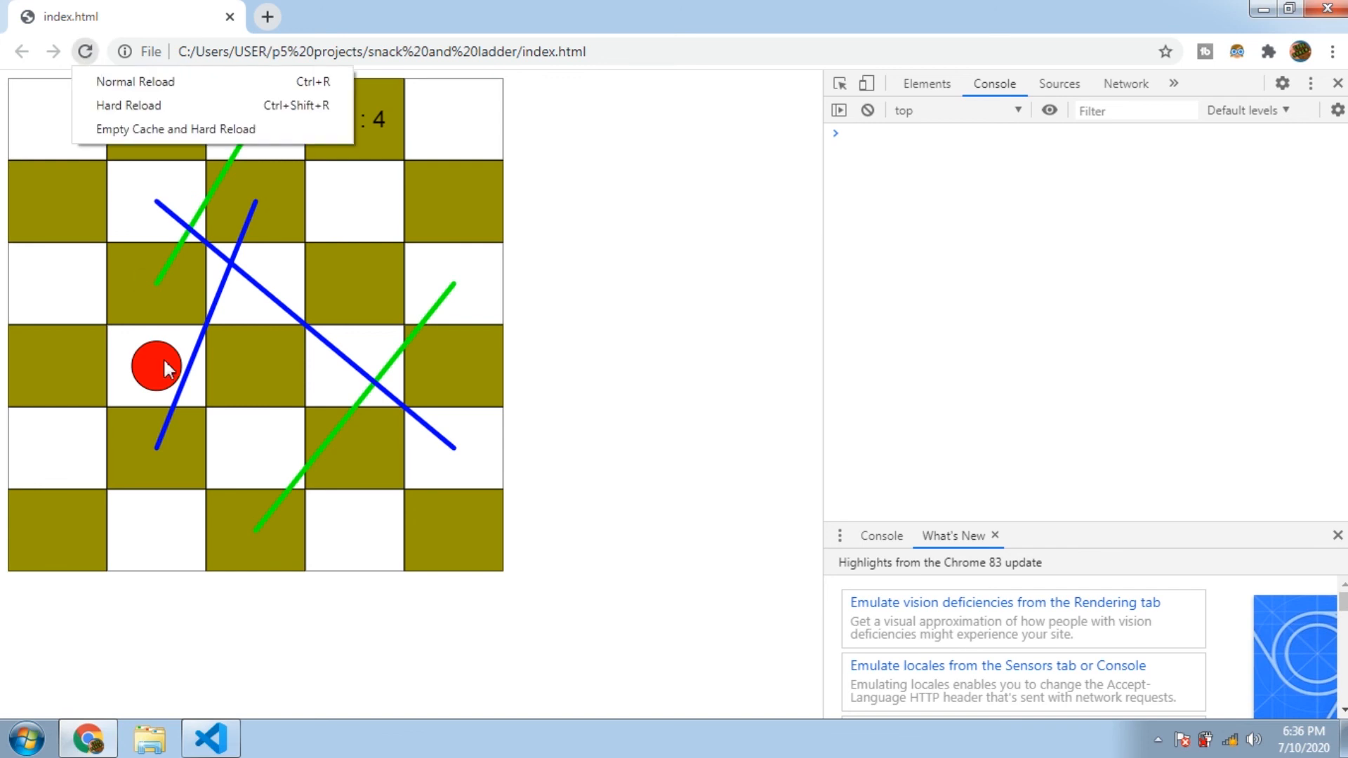
click(135, 82)
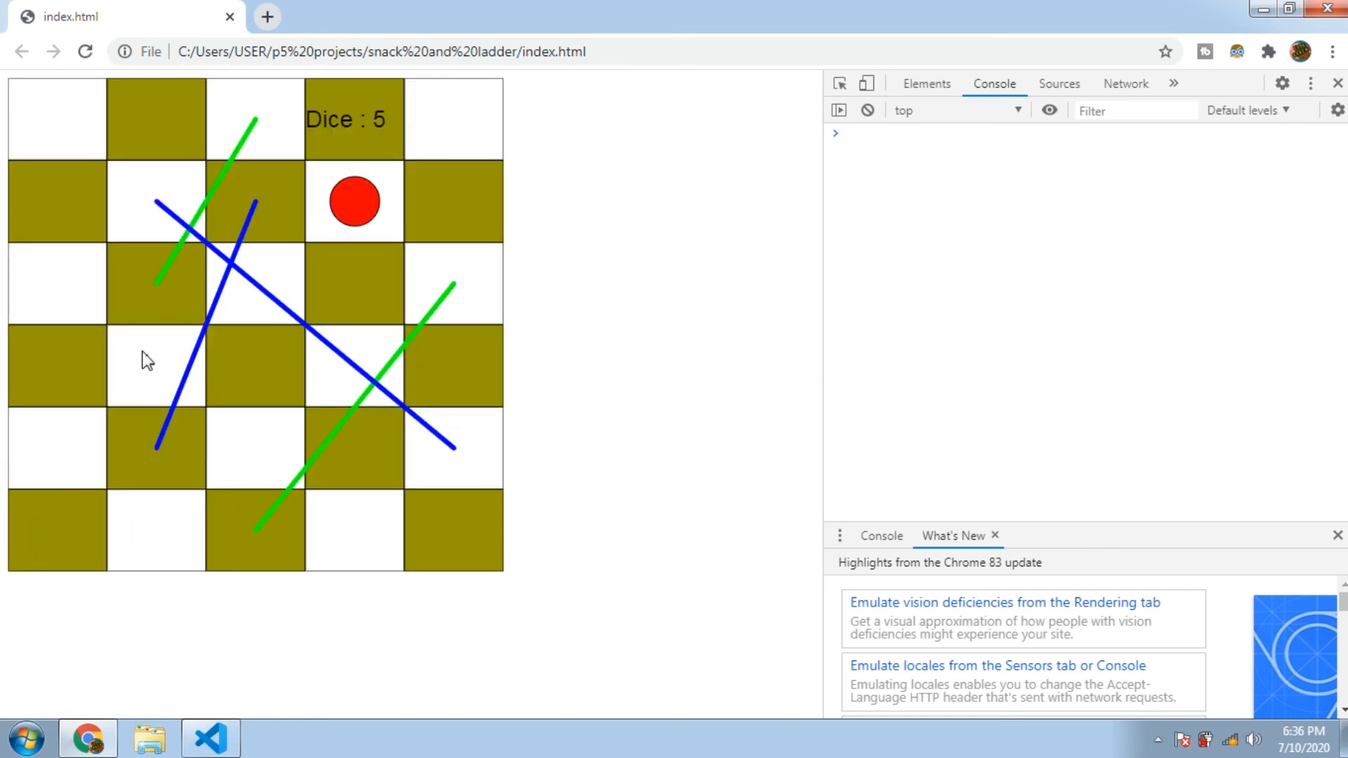